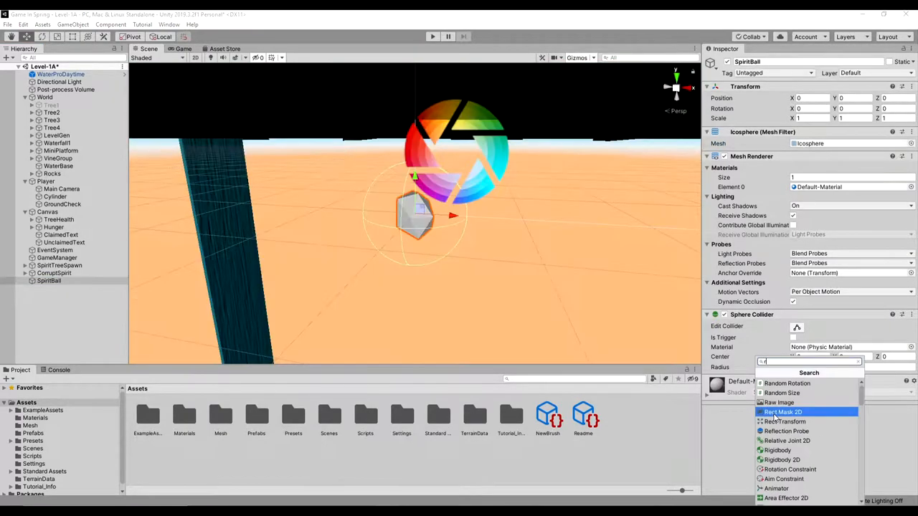
Step: Add a Rigidbody component to the SpiritBall so it responds to physics
click(777, 450)
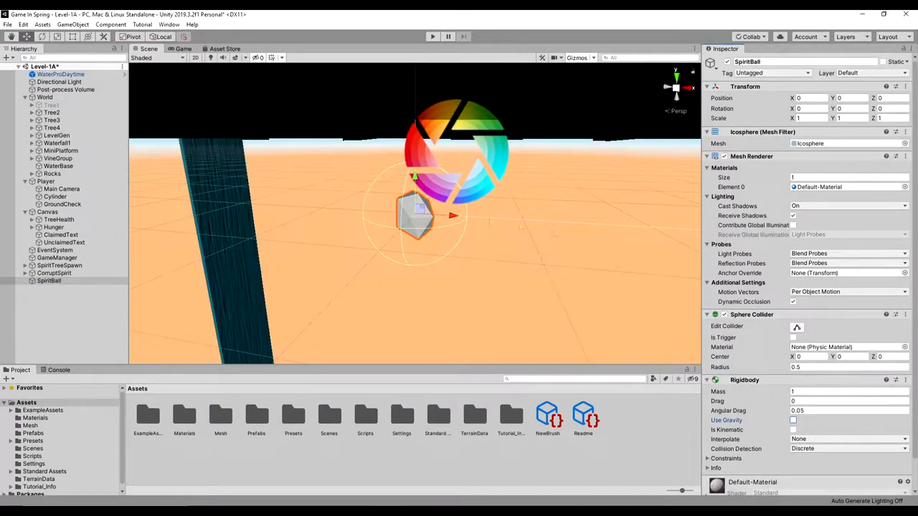
text(0.23)
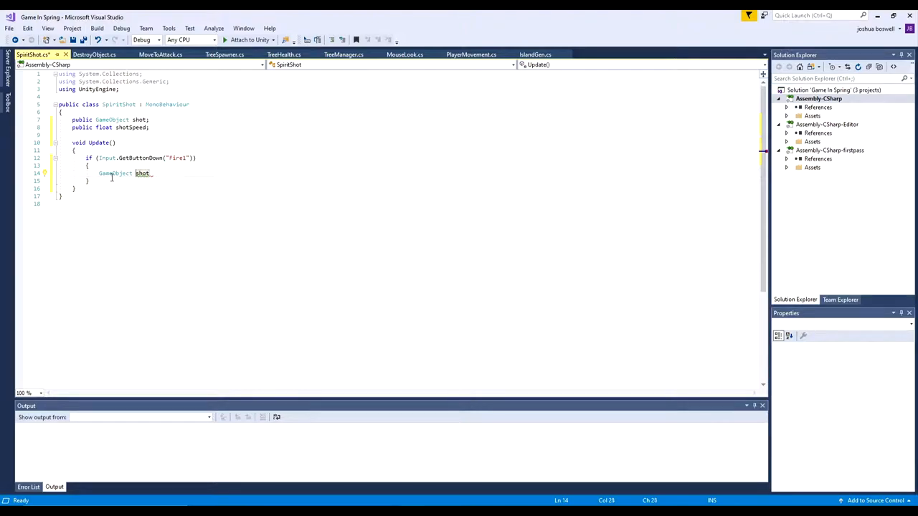
Step: Write Shoot() launching the spirit ball with AddForce(shotSpeed, Impulse) and start the DestroySpiritShot coroutine
text(spiritshot =)
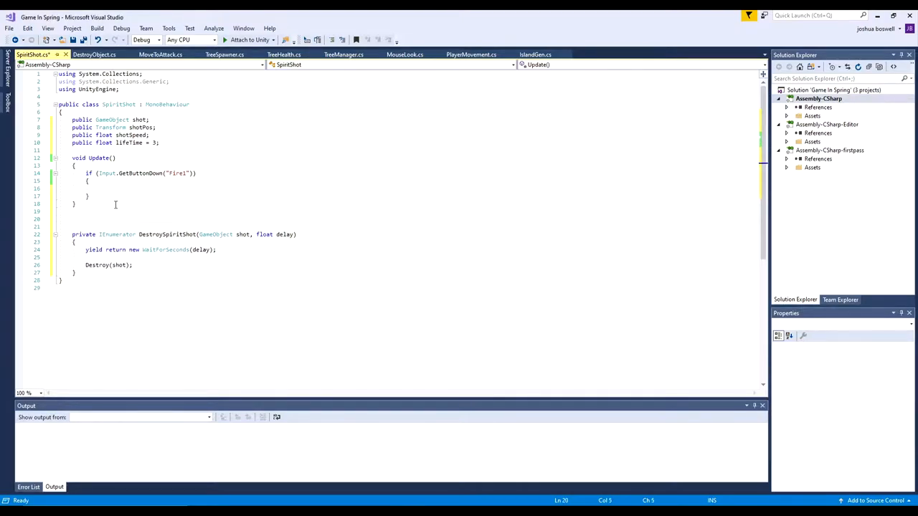
text(private void Shoot()
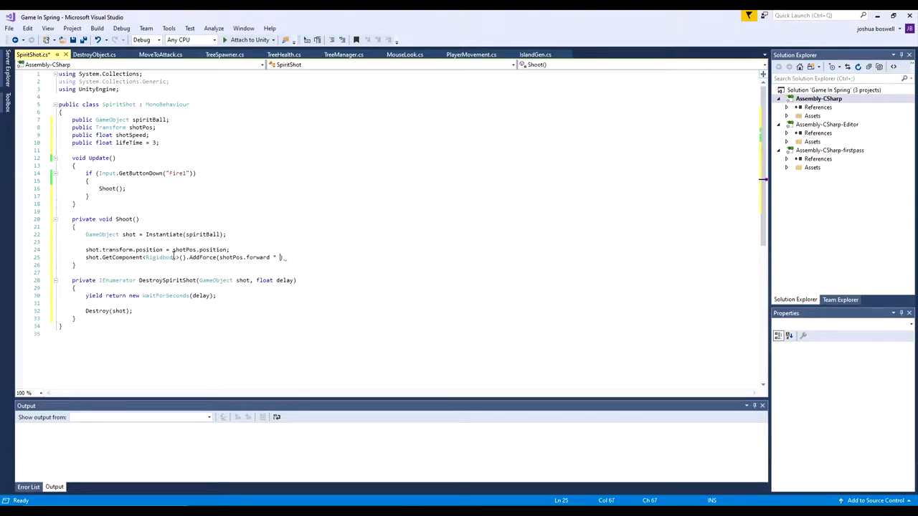
text(shotSpeed))
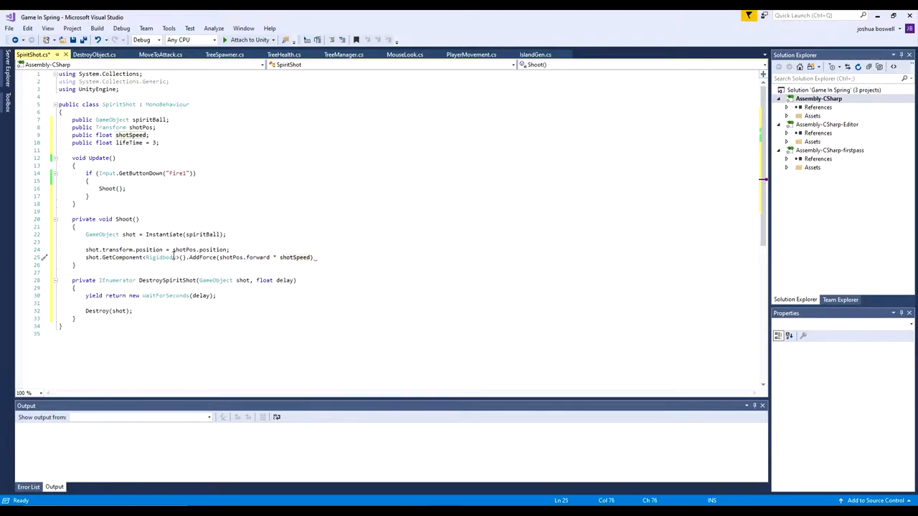
text(, ForceMode.Impulse)
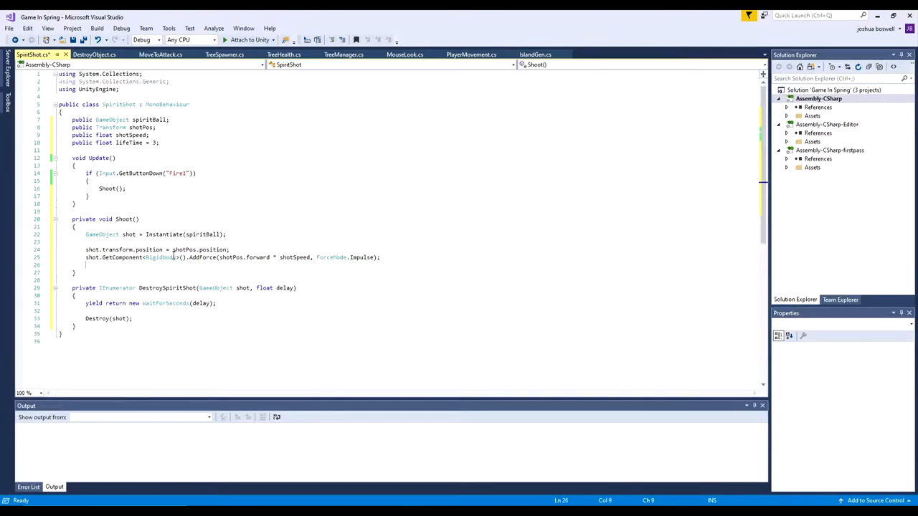
text(StartCoroutine())
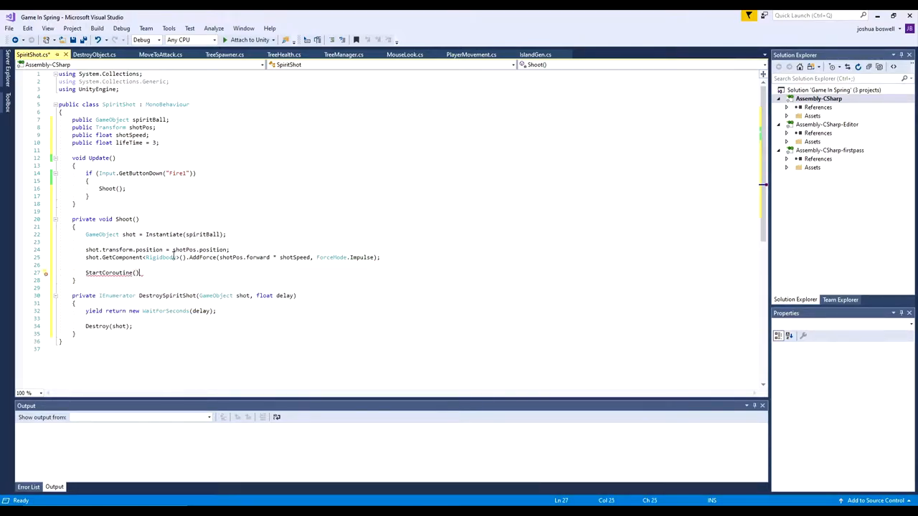
text(DestroySpiritShot)
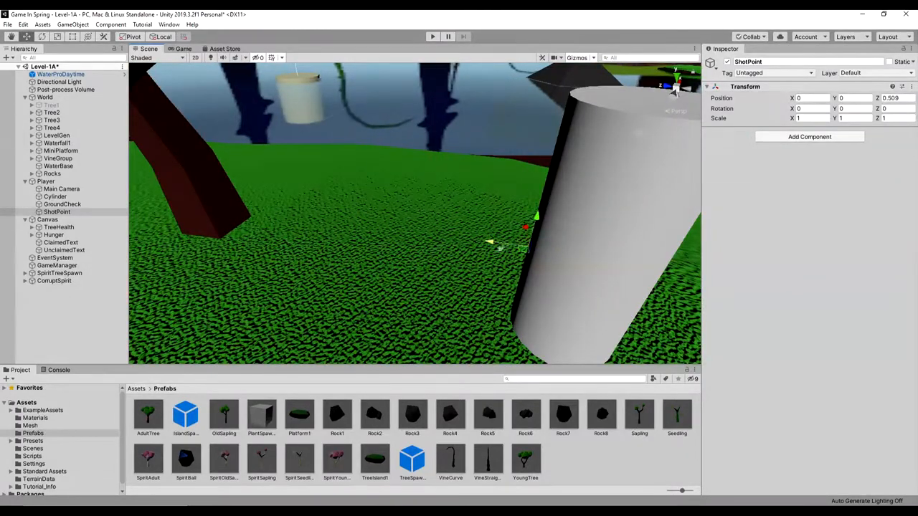
Step: Wire the Player's Spirit Shot to SpiritBall and ShotPoint with Shot Speed 30 and play-test firing
click(46, 181)
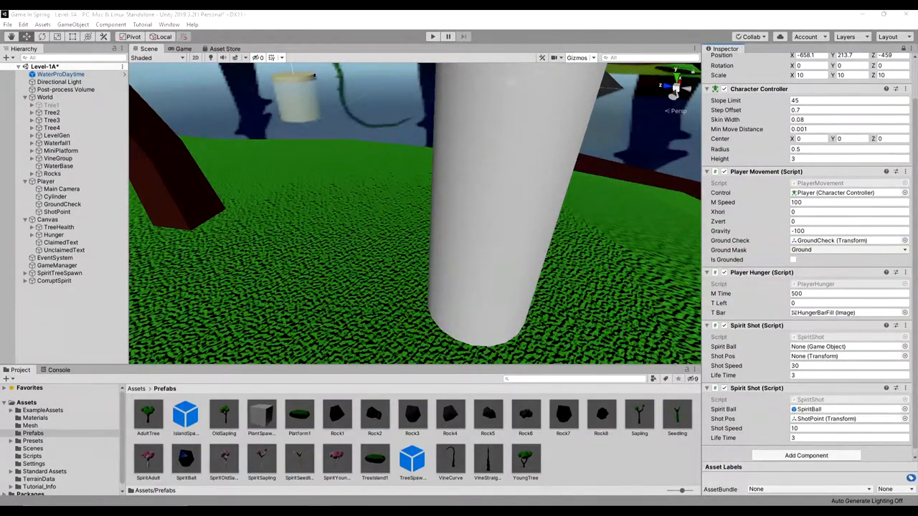
click(432, 38)
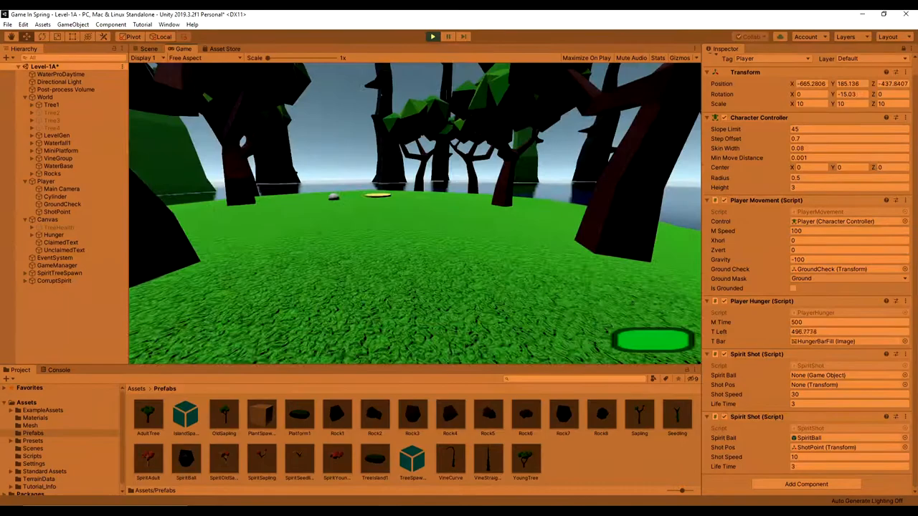
click(150, 49)
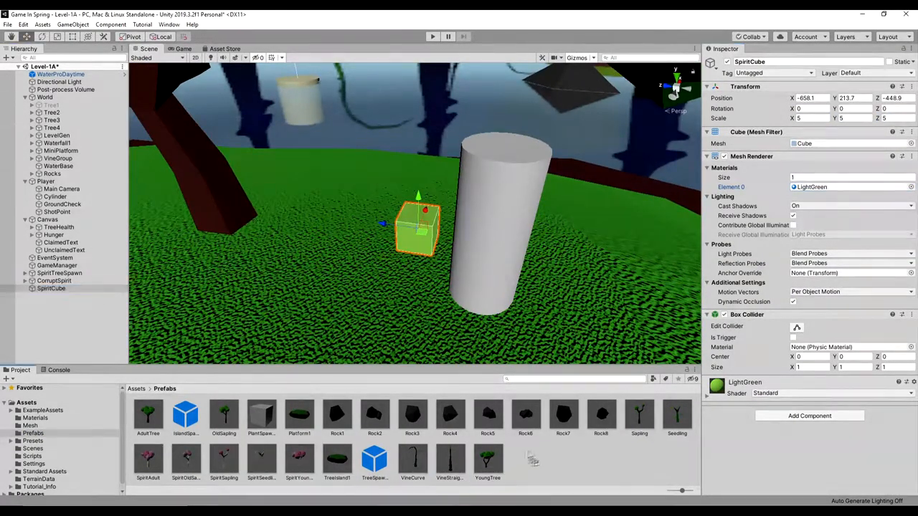
Step: Delete the test SpiritCube, play the scene and open the MoveToAttack enemy script
click(52, 288)
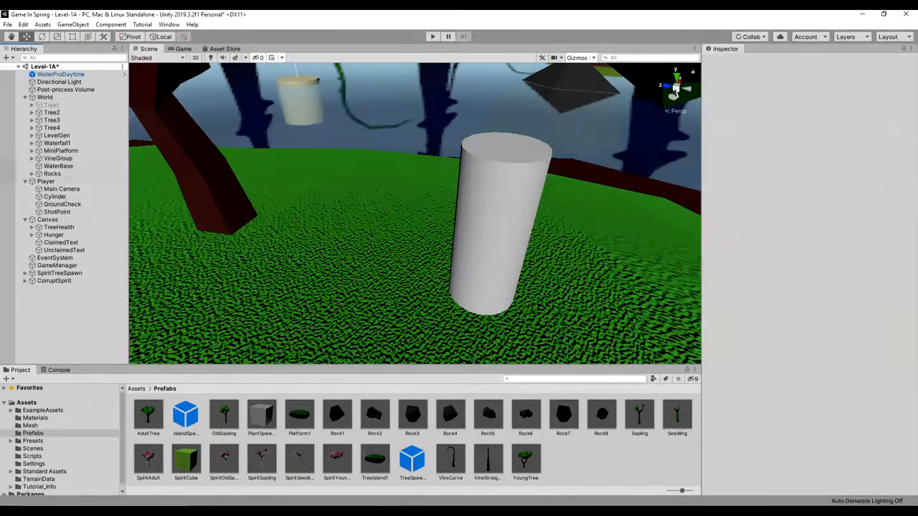
click(46, 181)
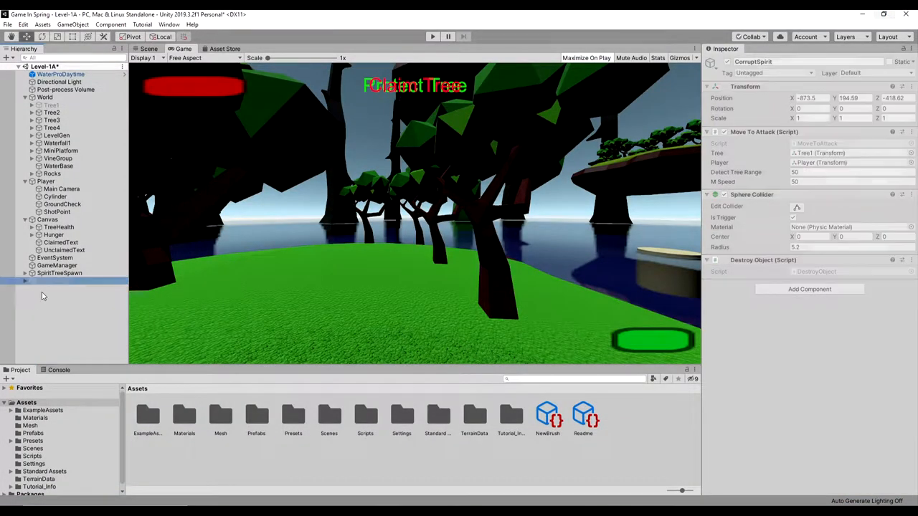
click(186, 459)
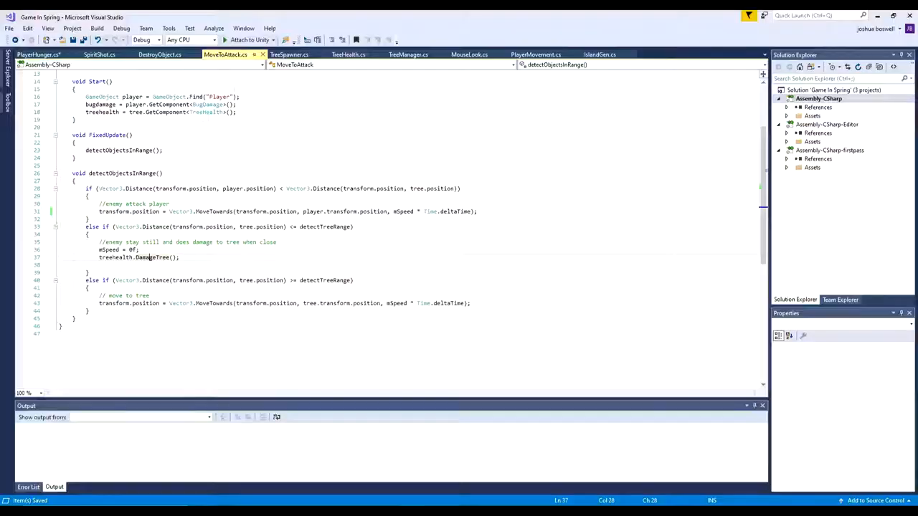
Step: In the tree-range branch set mSpeed to 0f and call treeHealth.DamageTree()
click(38, 54)
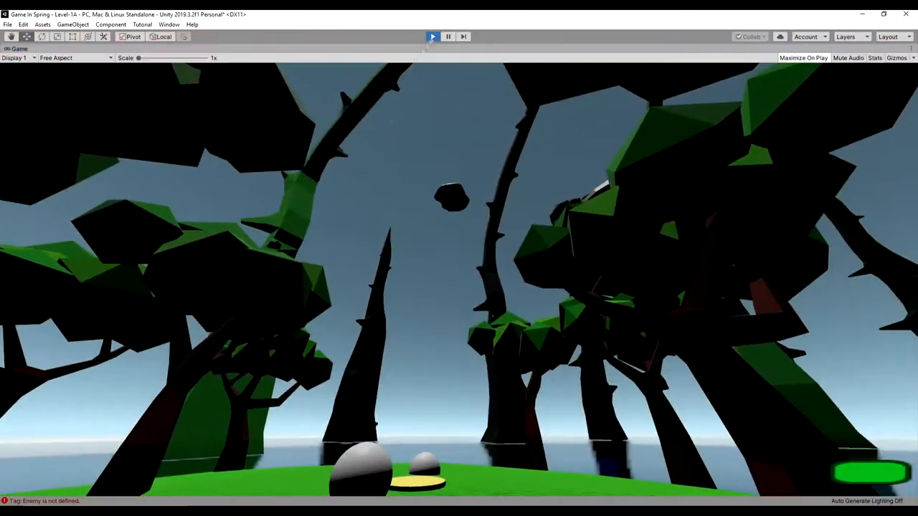
Step: Stop the game, give a CorruptSpirit the Enemy tag and replay to test
click(433, 37)
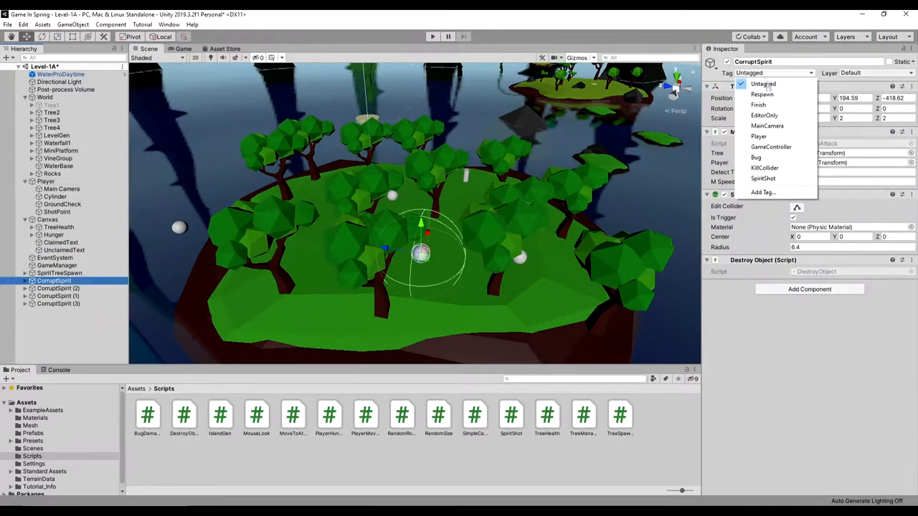
click(763, 192)
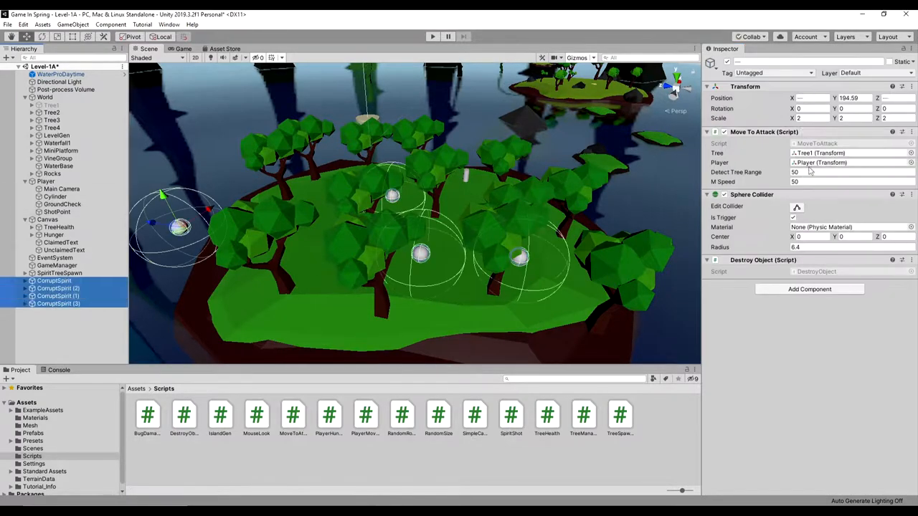
click(55, 279)
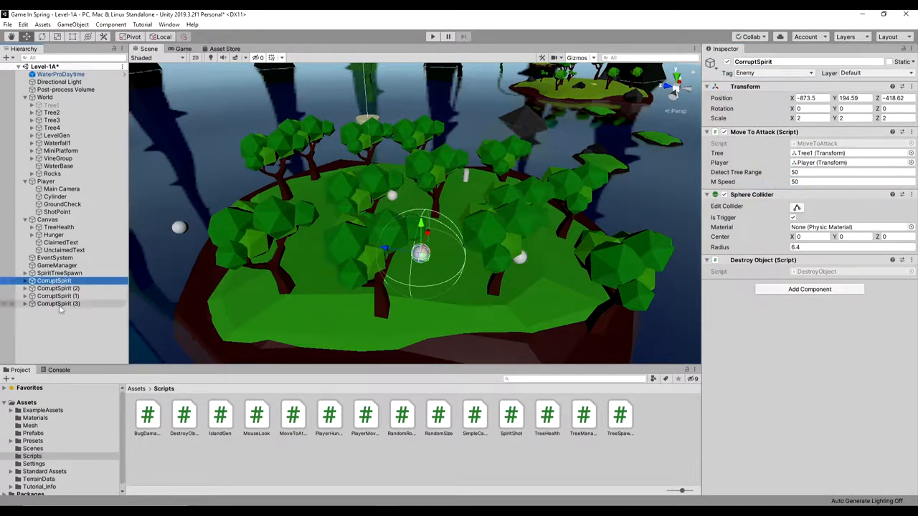
click(432, 37)
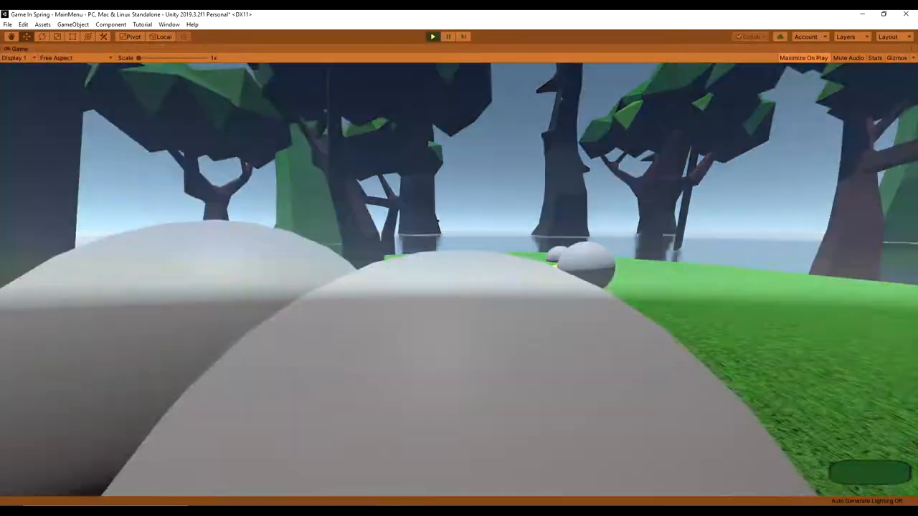
Step: Tag the remaining CorruptSpirit copies as Enemy and replay the game to verify
click(433, 37)
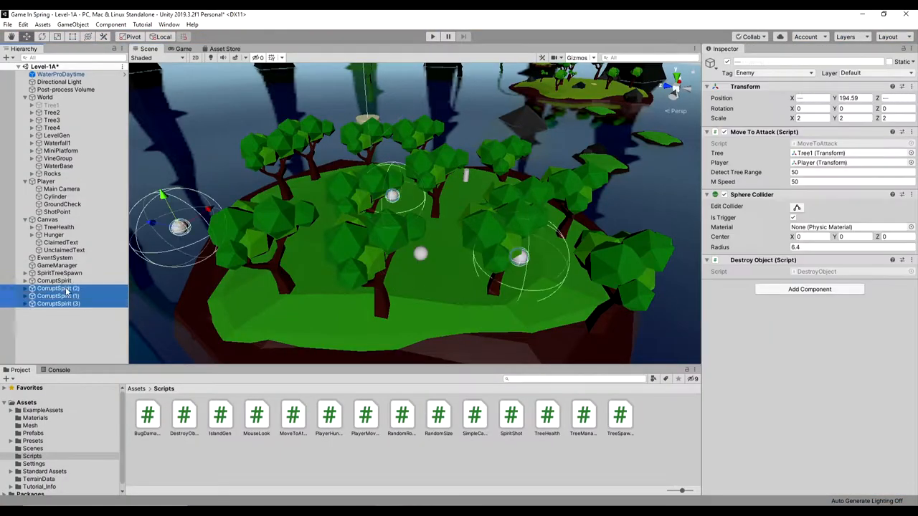
click(46, 181)
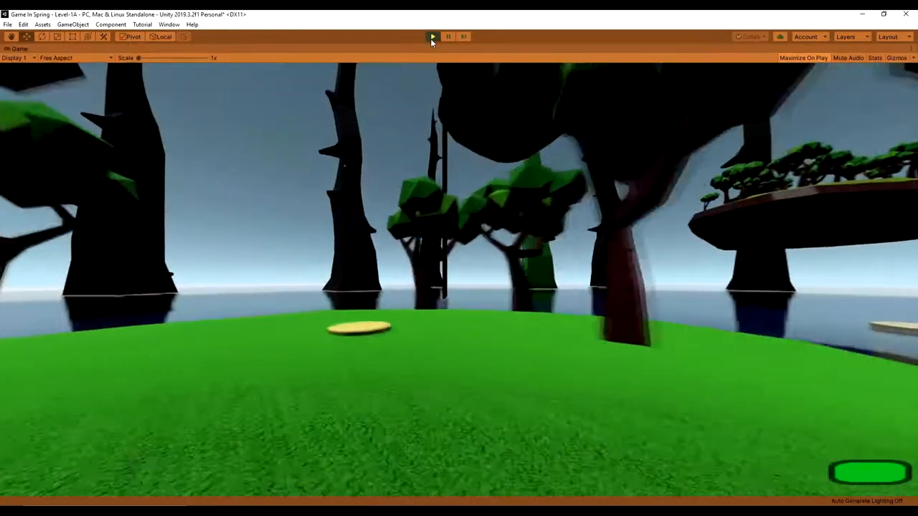
click(433, 37)
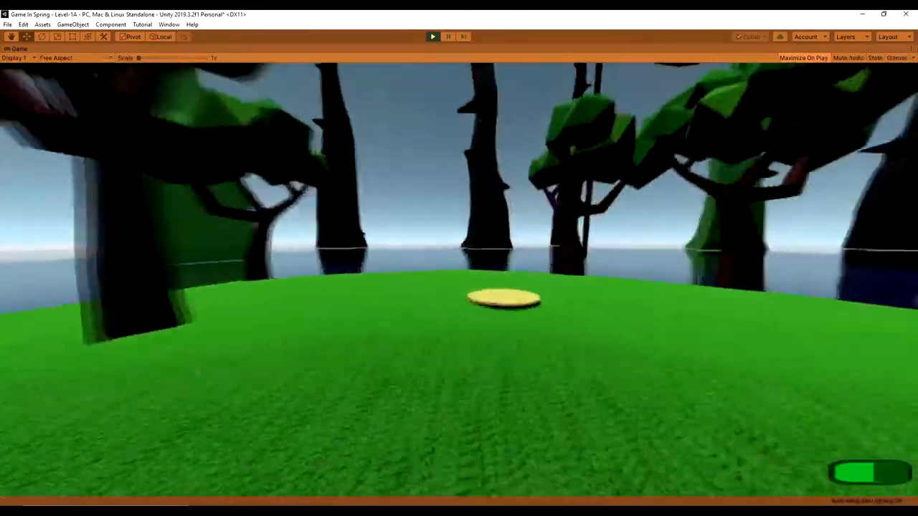
click(431, 37)
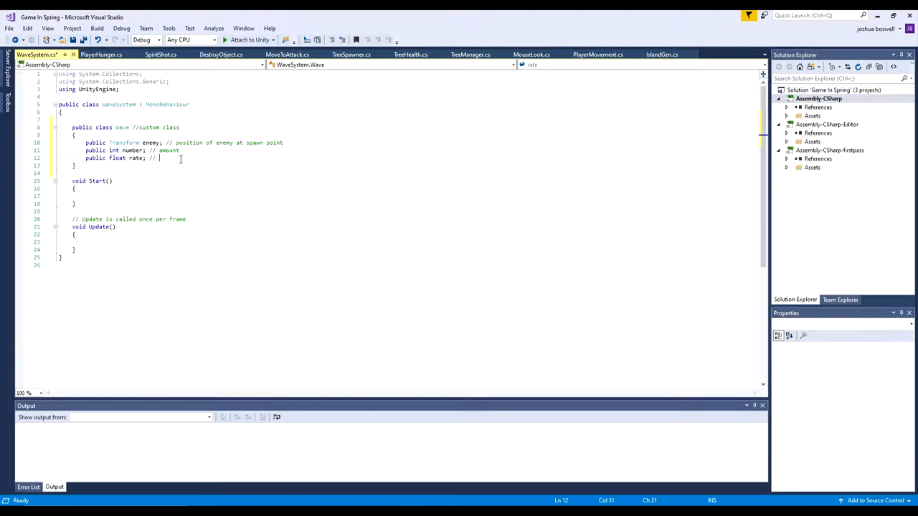
Step: Declare the waves array comment, timeBetweenWaves and waveCountdown fields in WaveSystem
text(rate of spawning enemies)
text(private int nextWave = 0;)
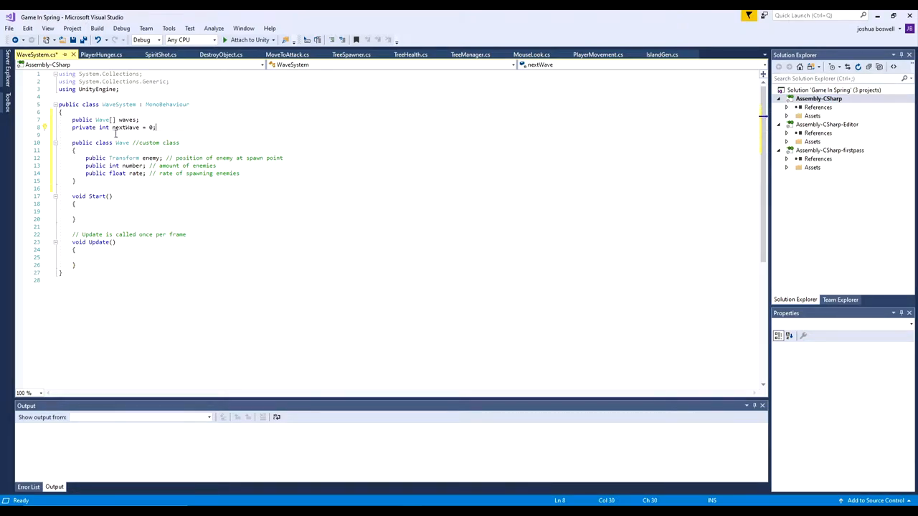
text(public float t)
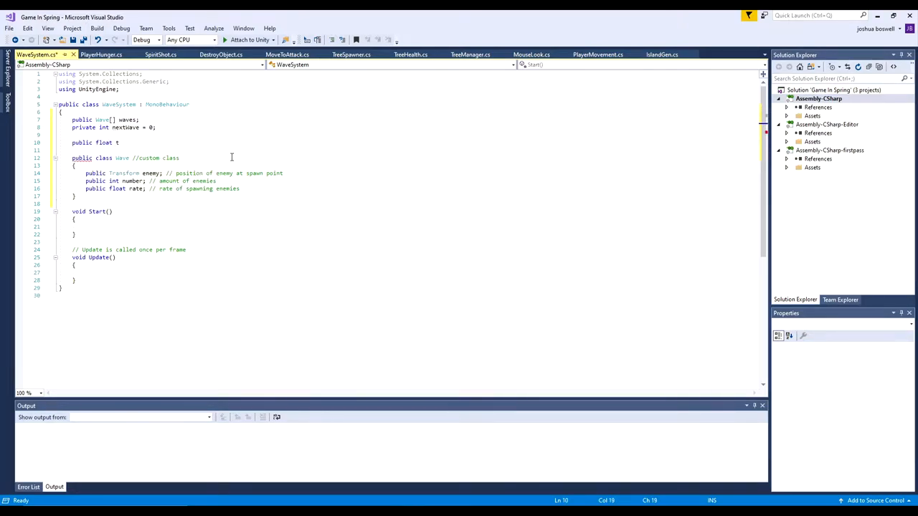
text(imeBetweenWaves = 5f;)
text(pub)
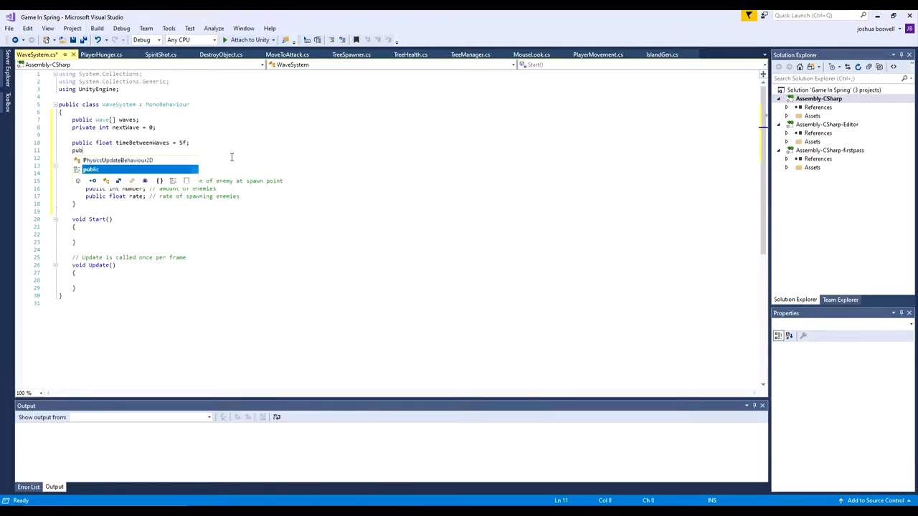
text(waveCountdown;)
text(public enum SpawnState {)
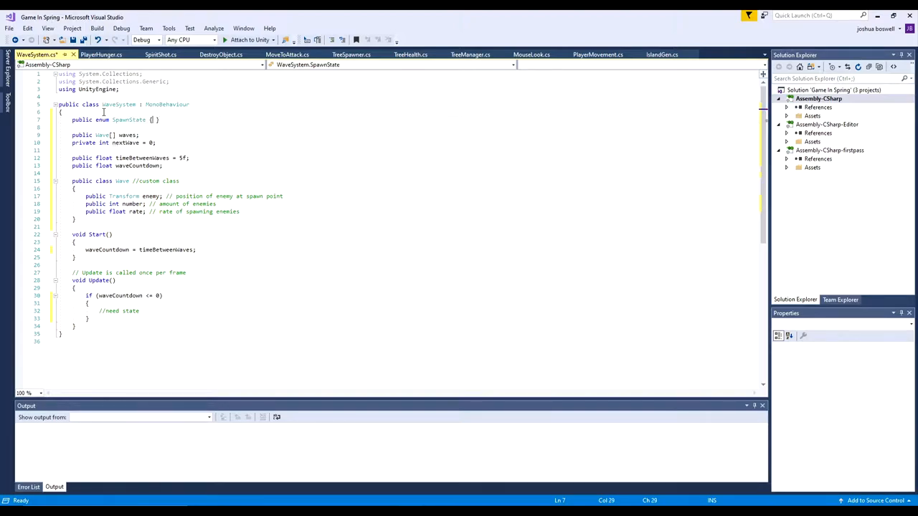
Step: Define the SpawnState enum with SPAWNING, WAITING and COUNTING values
text(SPAWNING)
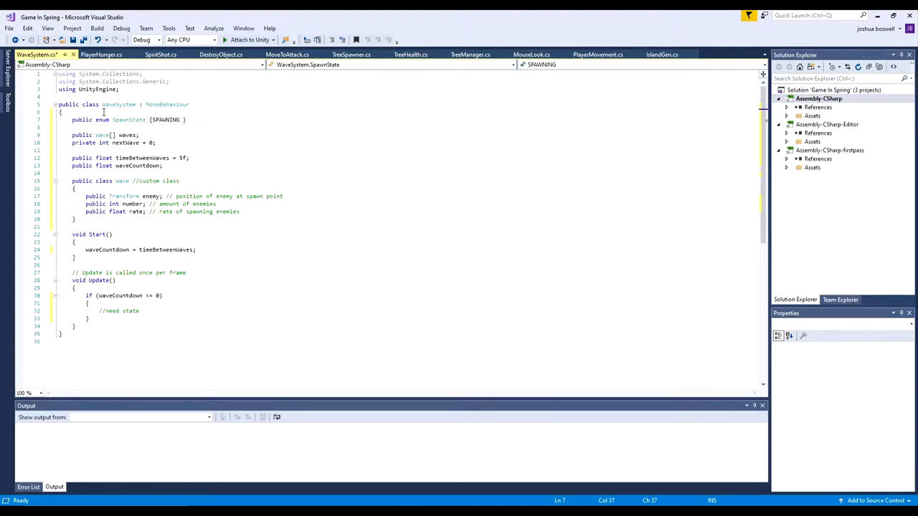
text(,)
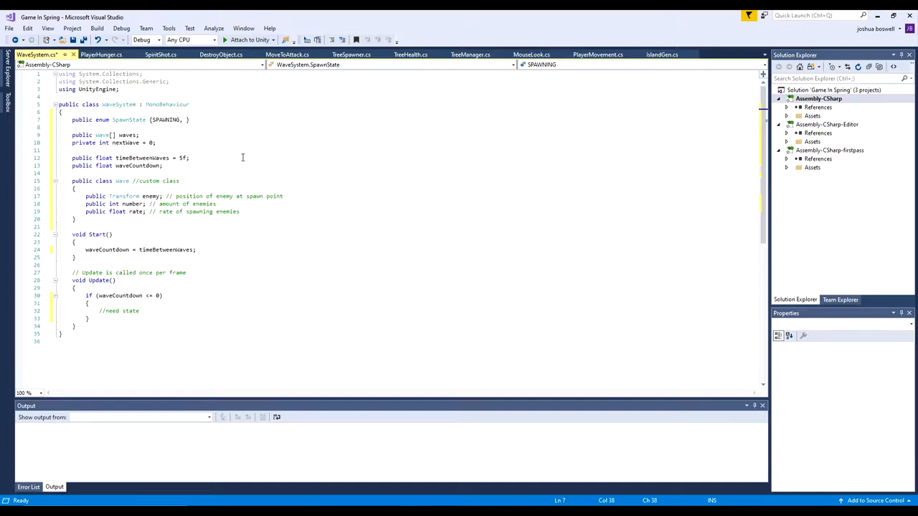
text(, WAITING, COUNTING)
text(if (state )
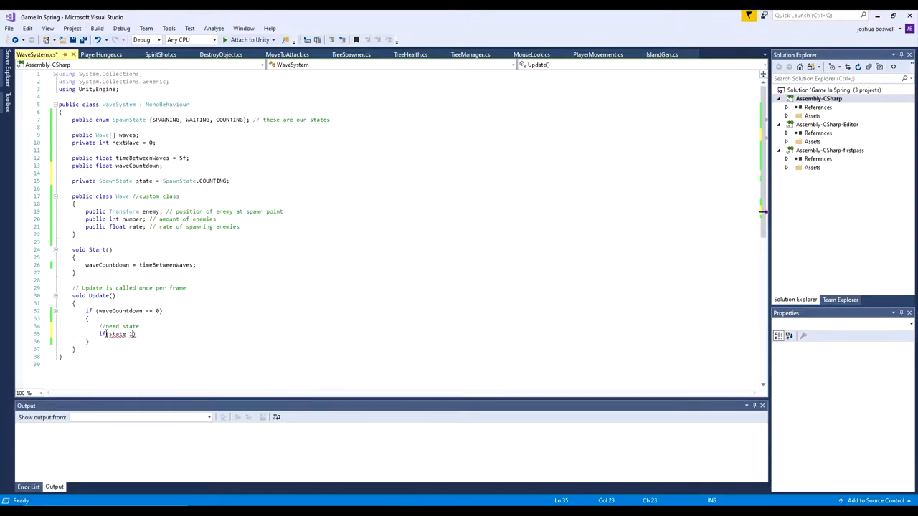
Step: In Update, check the state isn't SPAWNING and add the '// begin the wave' countdown branch
text(!= SpawnState))
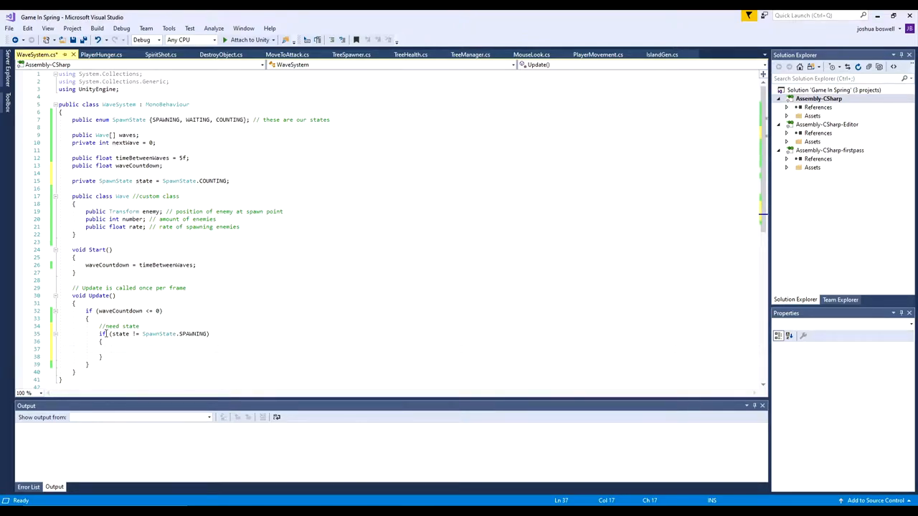
text(//)
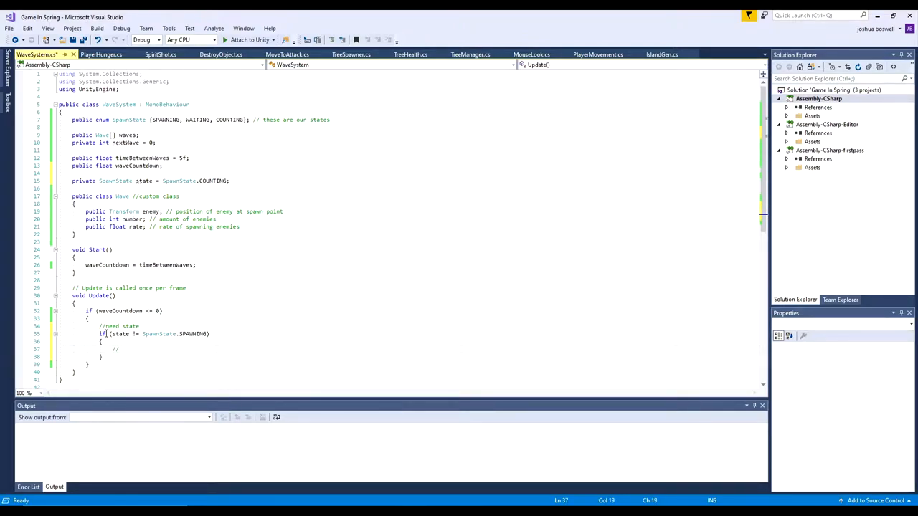
text(begin the wave)
text(for(int i = 0; i < _wave.count; i++)
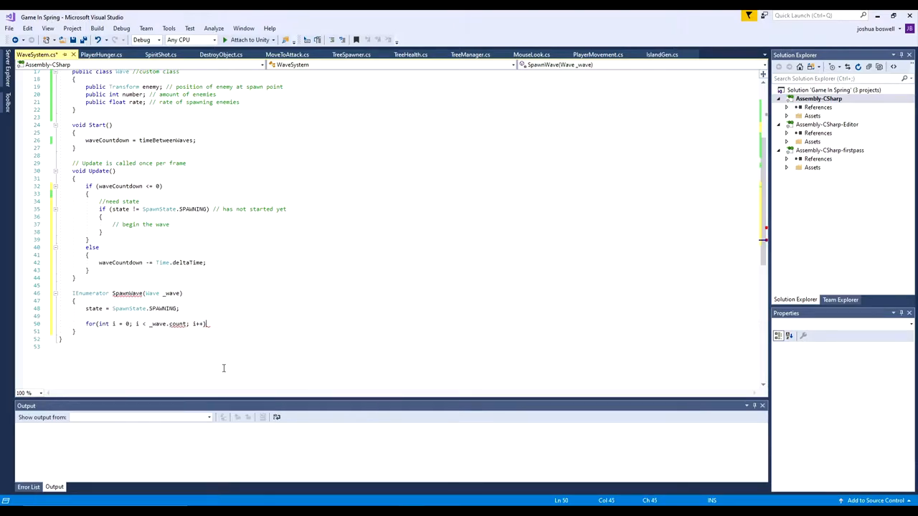
Step: Write the SpawnWave coroutine's enemy loop, set state to WAITING and yield break
text({ })
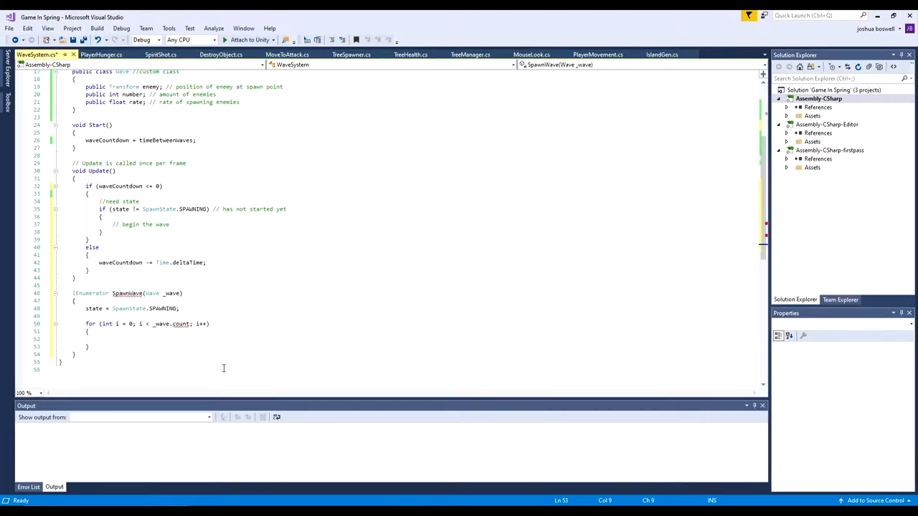
text(state = SpawnState.WAITING;)
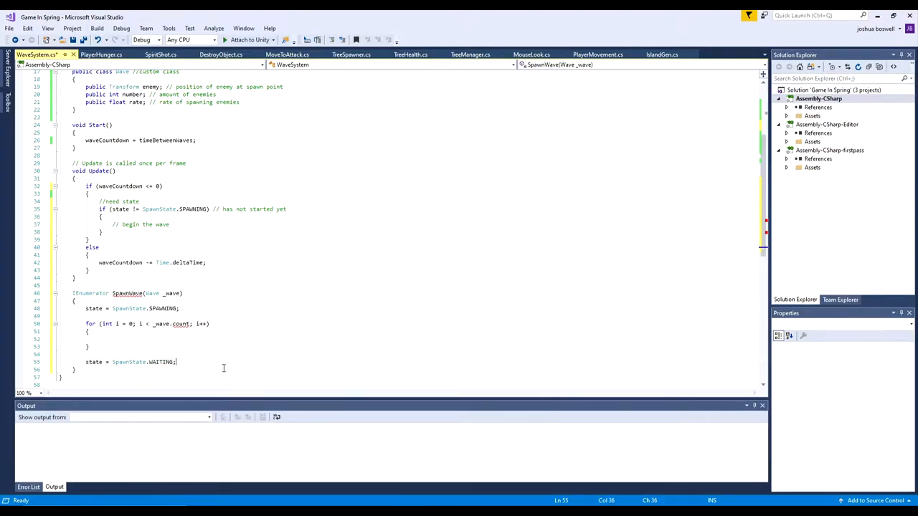
text(yield break;)
text(//spawn enem)
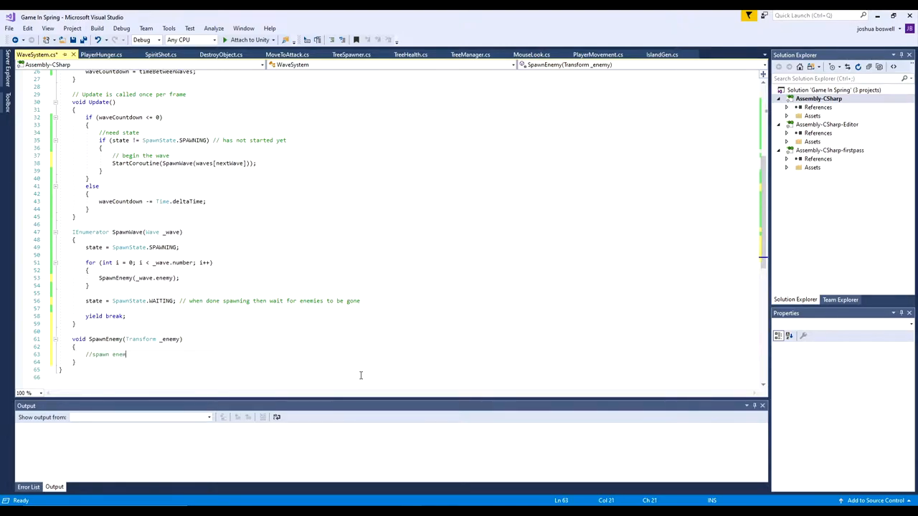
Step: Start SpawnWave from Update, add SpawnEnemy with a 1f/_wave.rate delay in the loop, and save
text(ies)
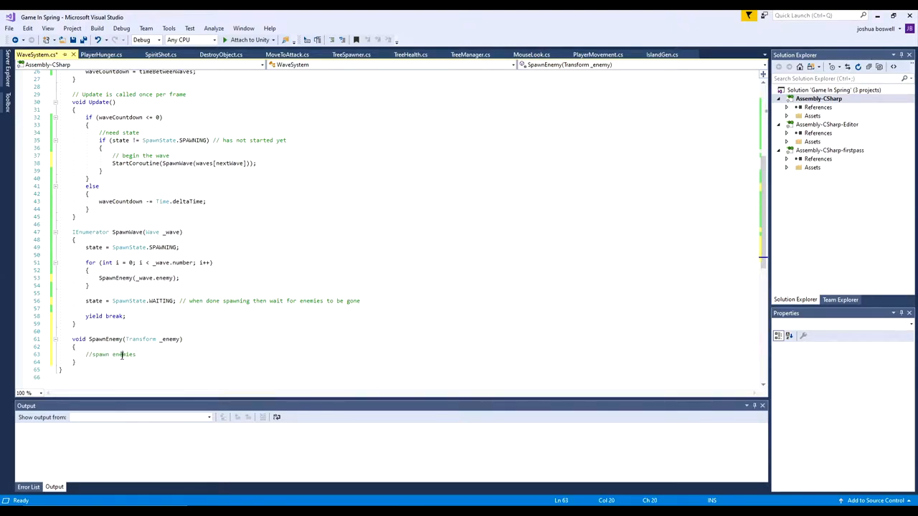
key(ctrl+s)
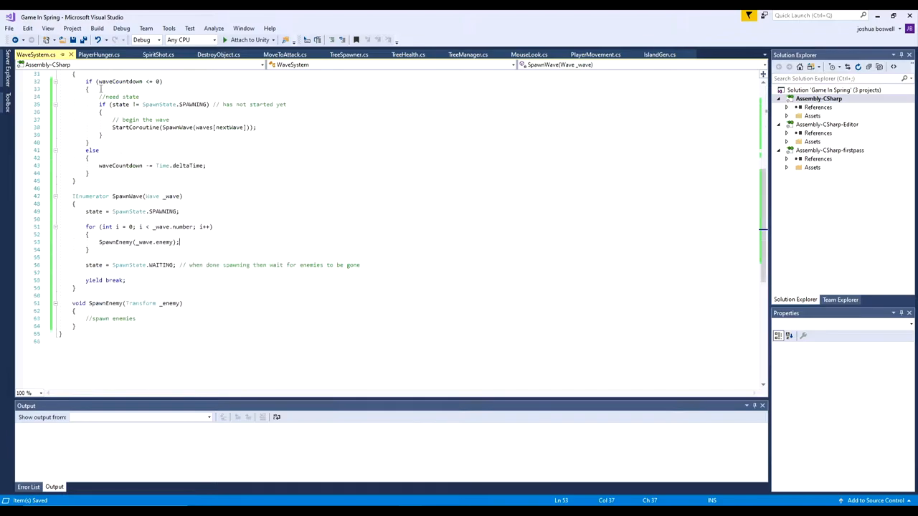
scroll(down, 3)
text( // call spawn enemy)
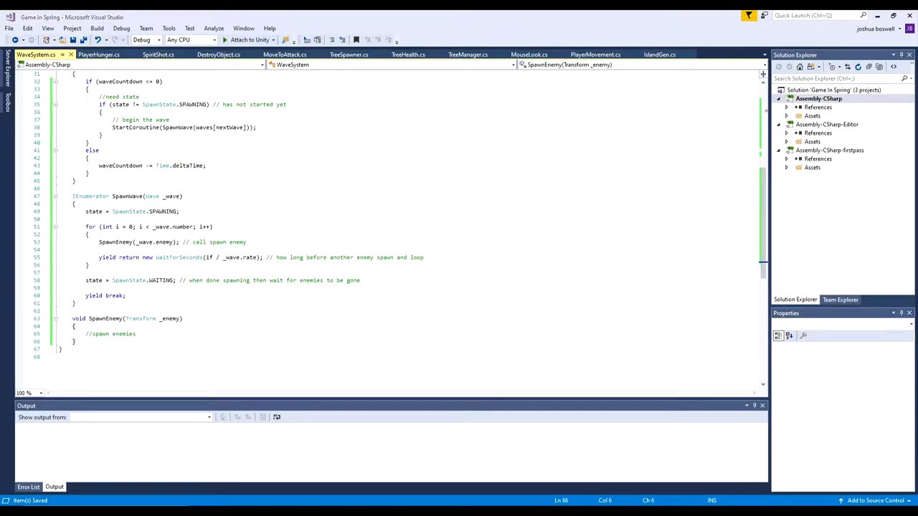
click(132, 279)
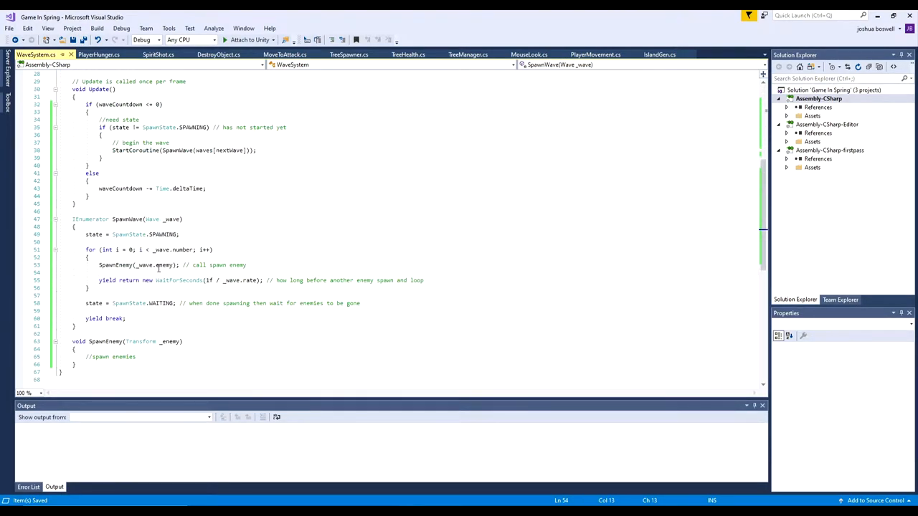
scroll(up, 3)
text(if (state == SpawnState.WAITING)
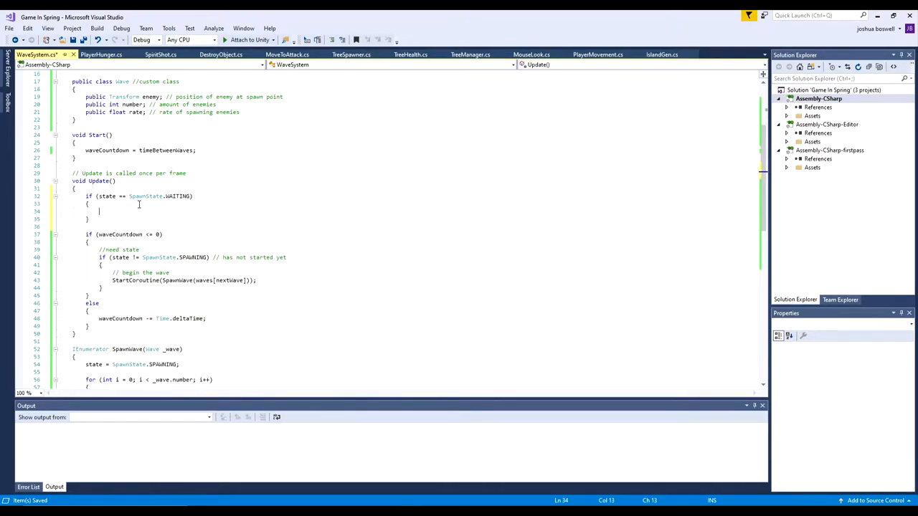
Step: Add the WAITING check and an EnemyIsAlive() that returns false when no Enemy-tagged object is found, else true
text(// are enemies alive or tree grow)
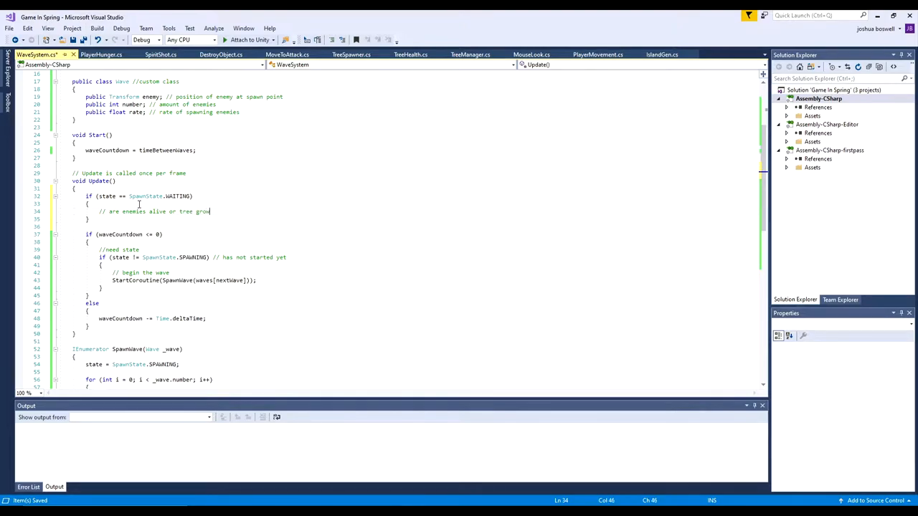
scroll(down, 3)
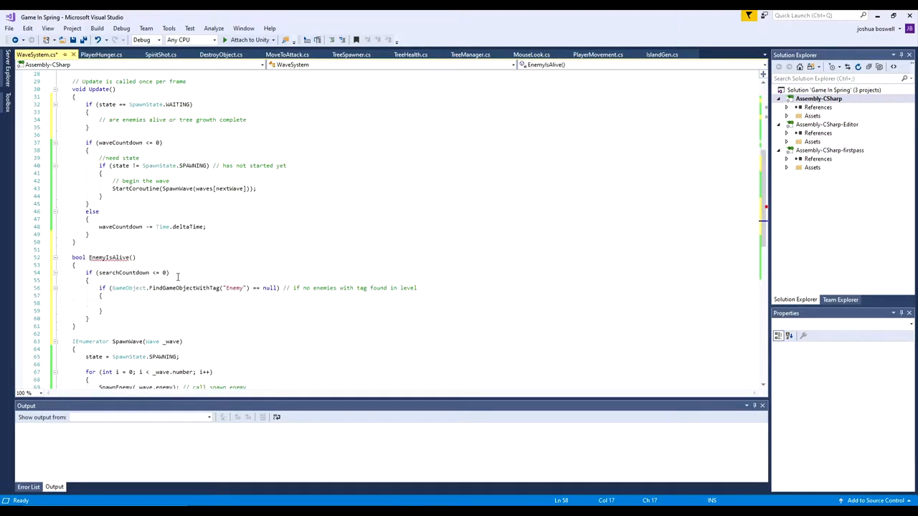
click(126, 302)
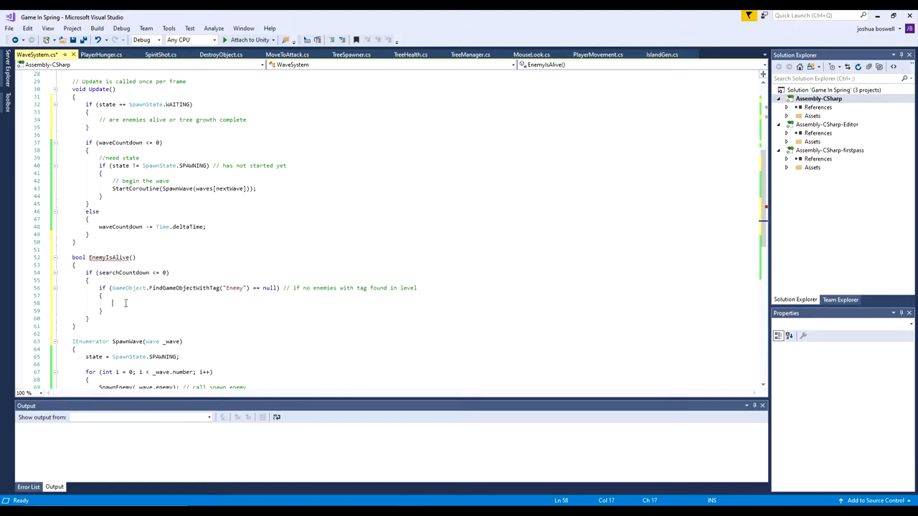
text(return false;)
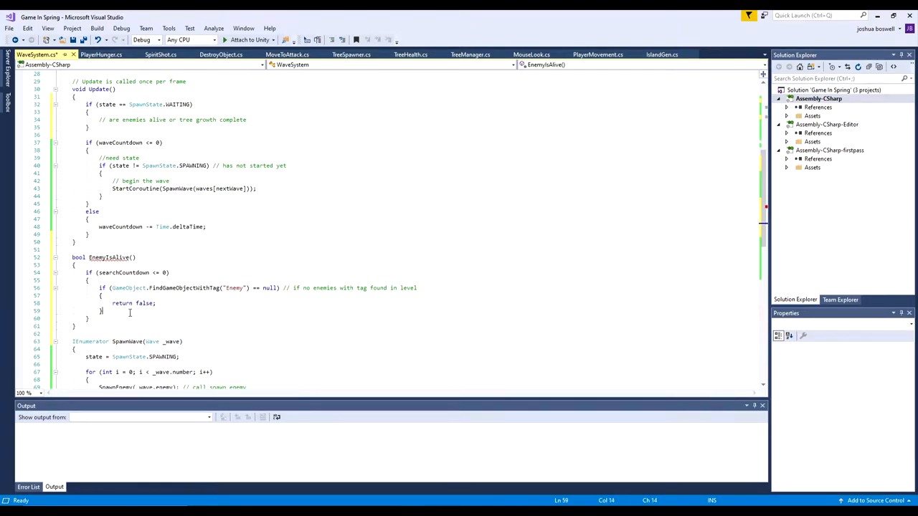
text(return true;)
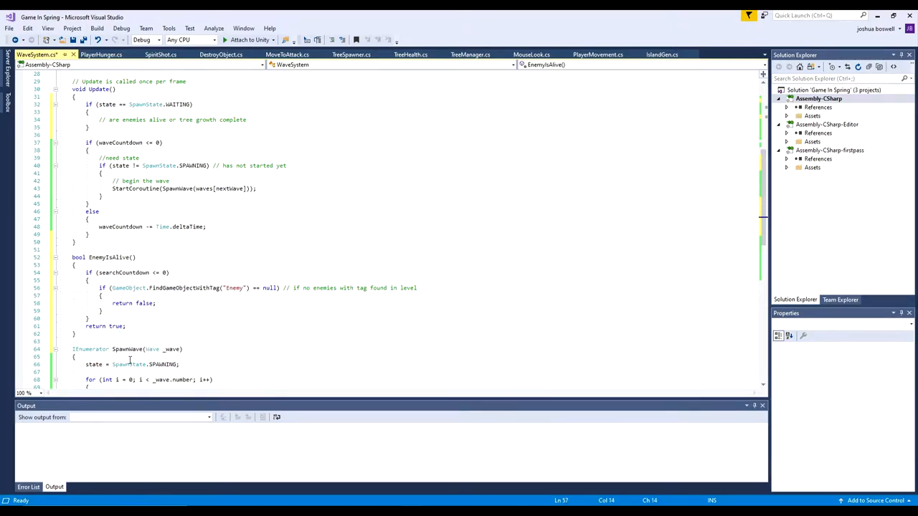
click(166, 327)
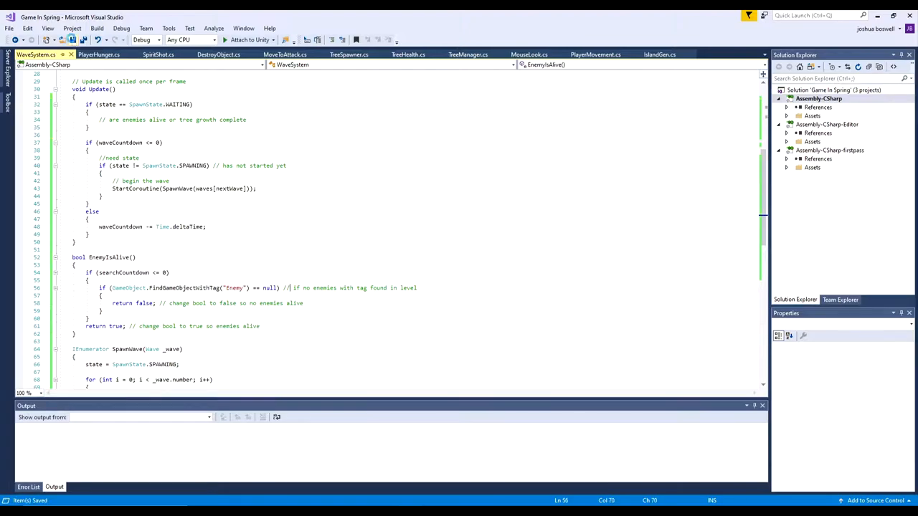
click(531, 301)
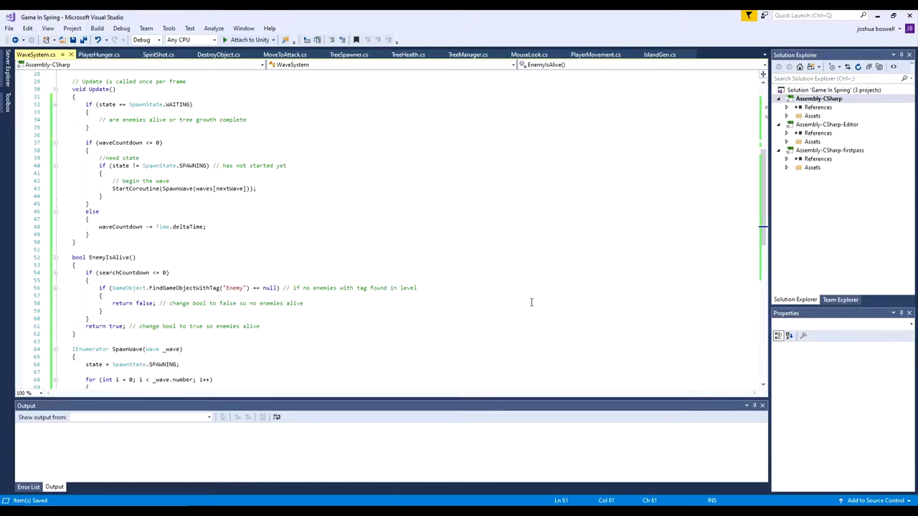
Step: Write Instantiate(_enemy, transform.position, transform.rotation); inside SpawnEnemy
scroll(down, 3)
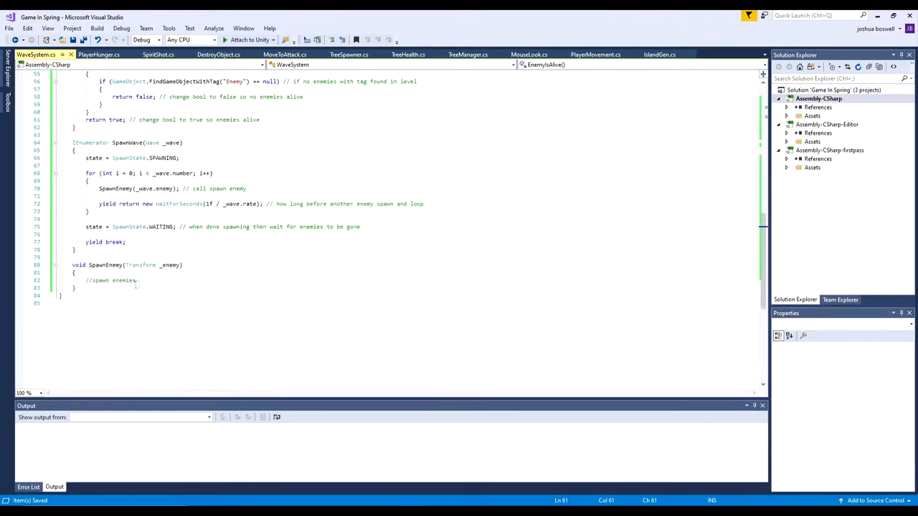
text(Instantiate (_enemy);)
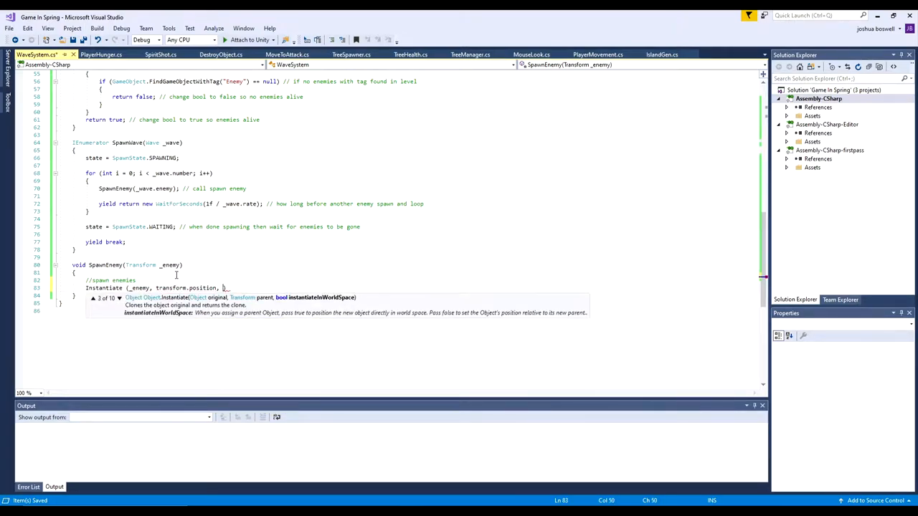
text(transform.rotation);)
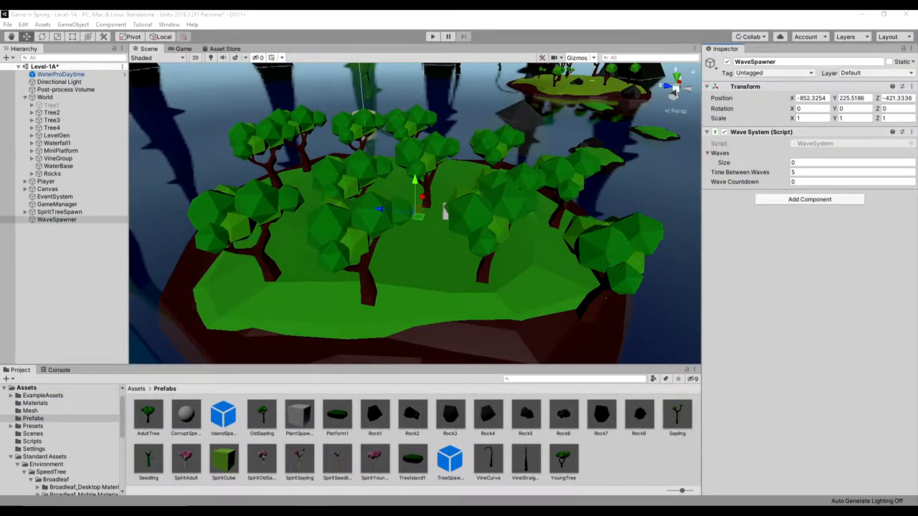
Step: Set Waves Size to 3 and Time Between Waves to 5 on the WaveSpawner's WaveSystem
click(846, 162)
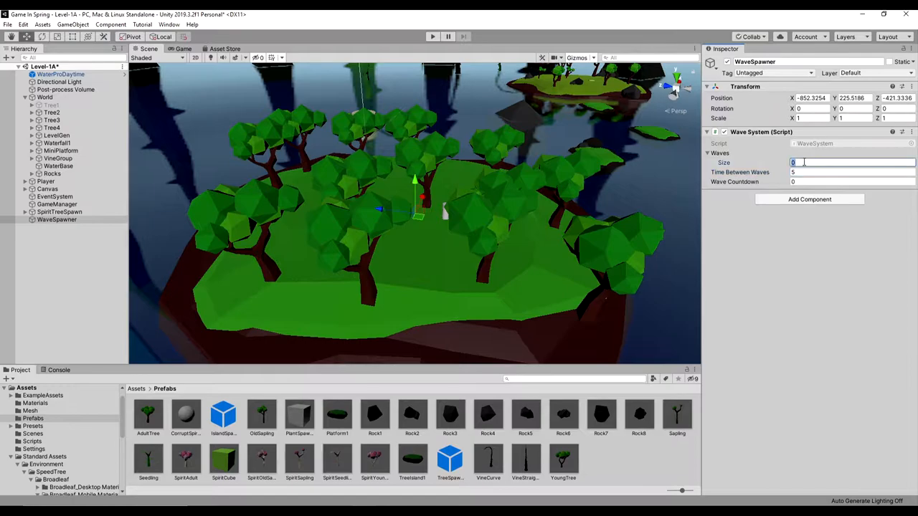
text(3)
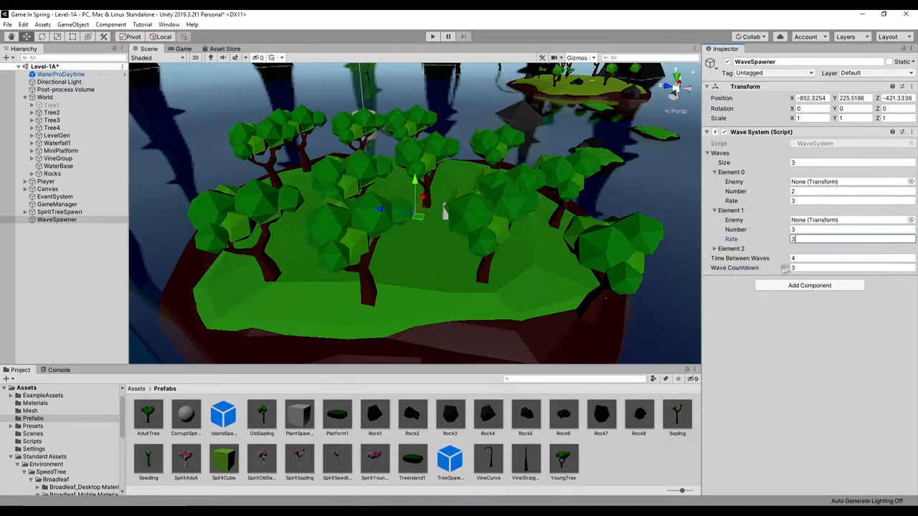
click(714, 248)
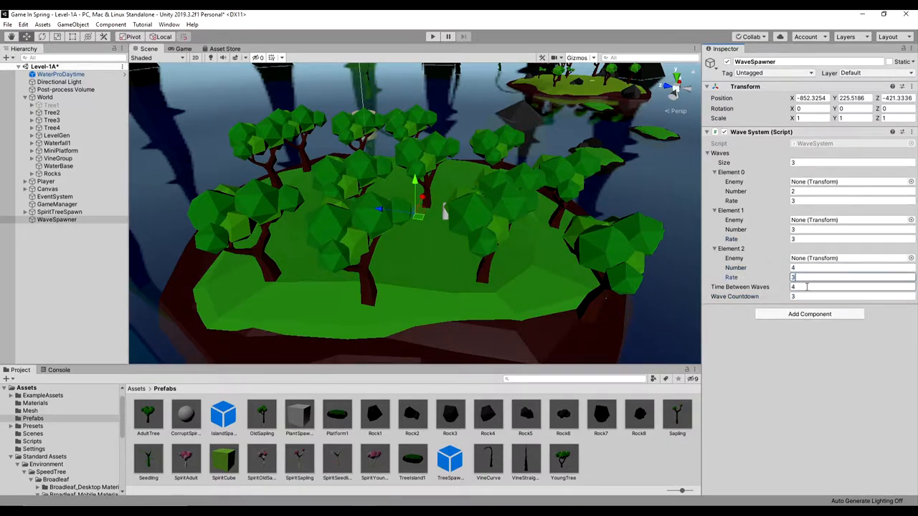
text(5)
click(851, 296)
text(0)
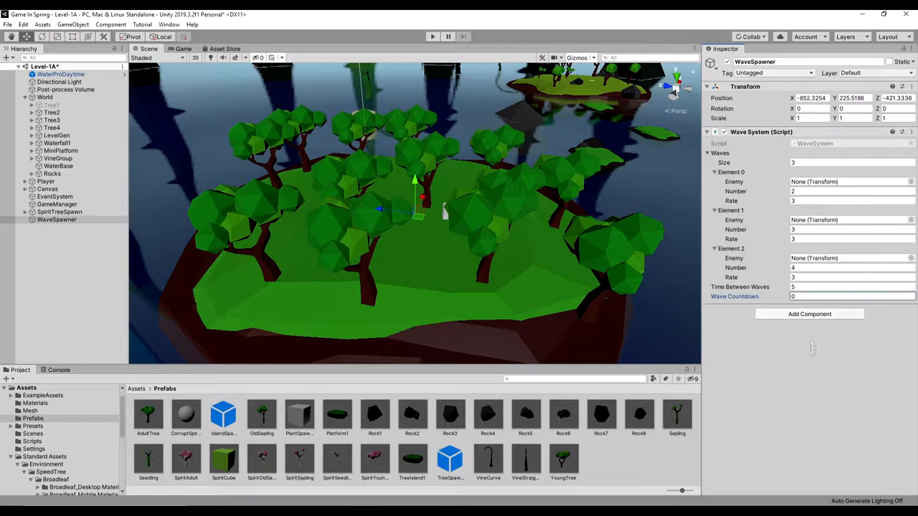
click(7, 23)
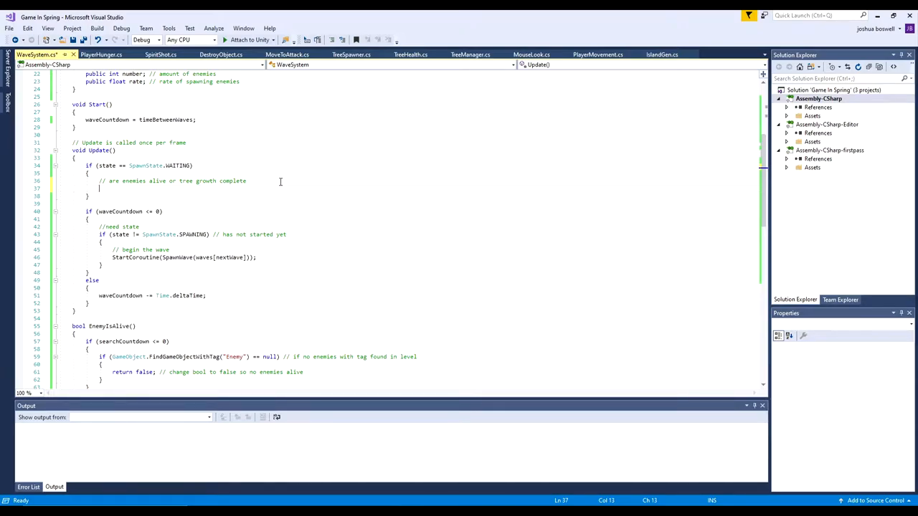
Step: Add the !EnemyIsAlive() check in Update that logs "Wave Complete" and returns, then save
text(Wave)
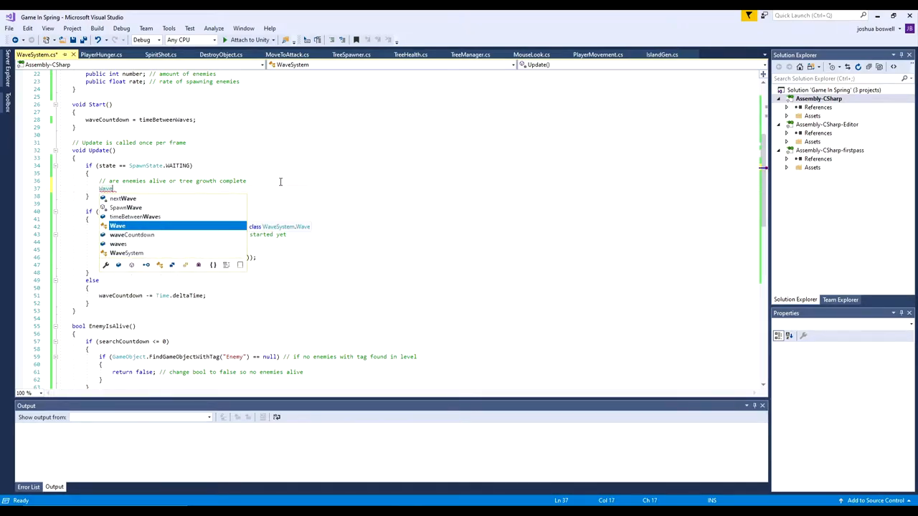
text(Debug.Log(")
text(if()
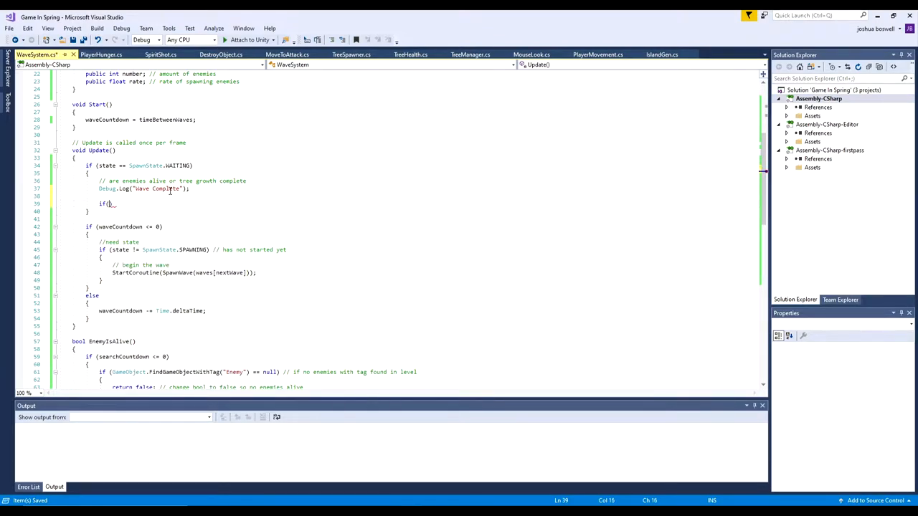
text(!EnemyIsAlive)
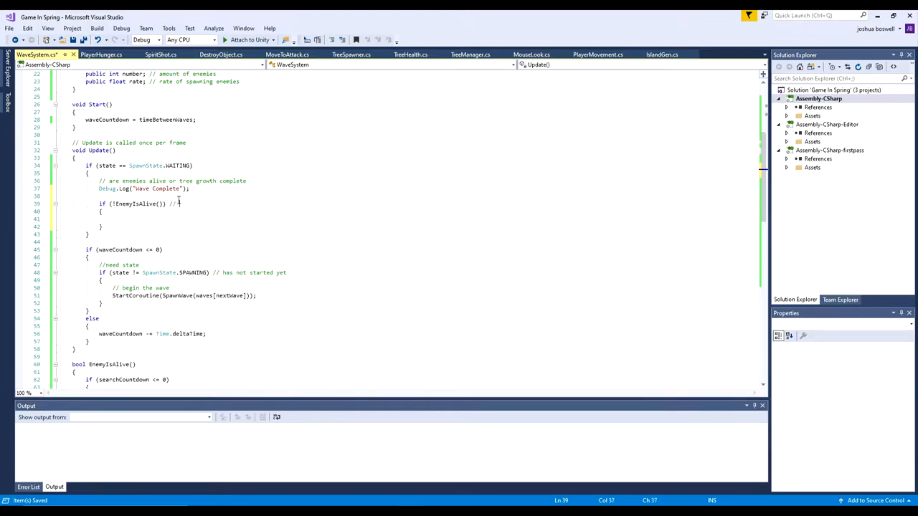
text(if o is false)
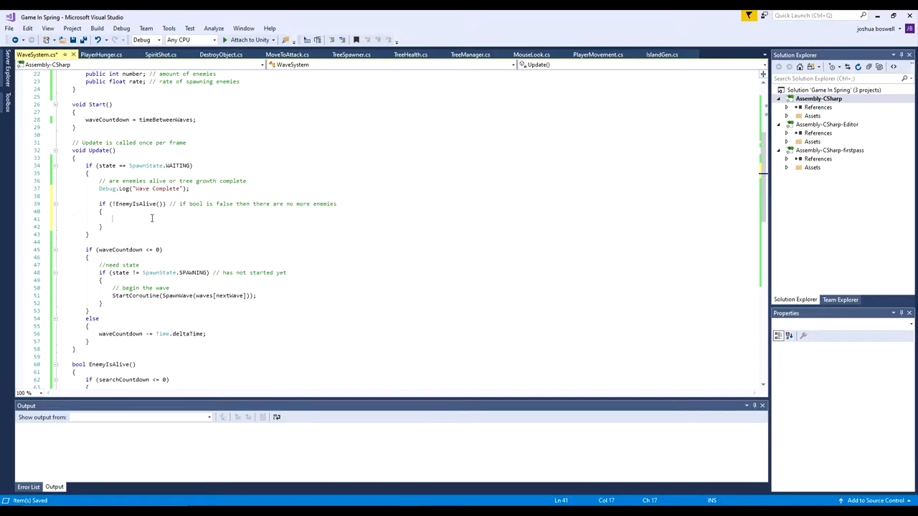
text(return;)
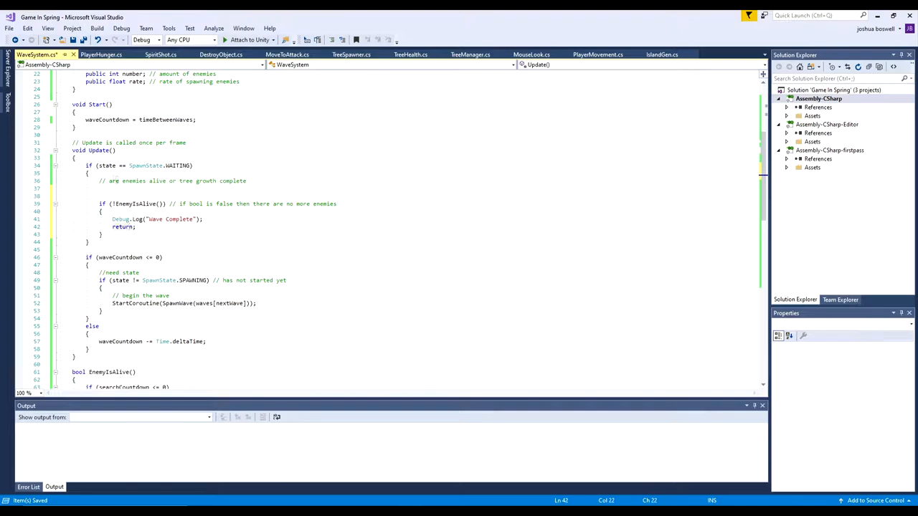
key(Delete)
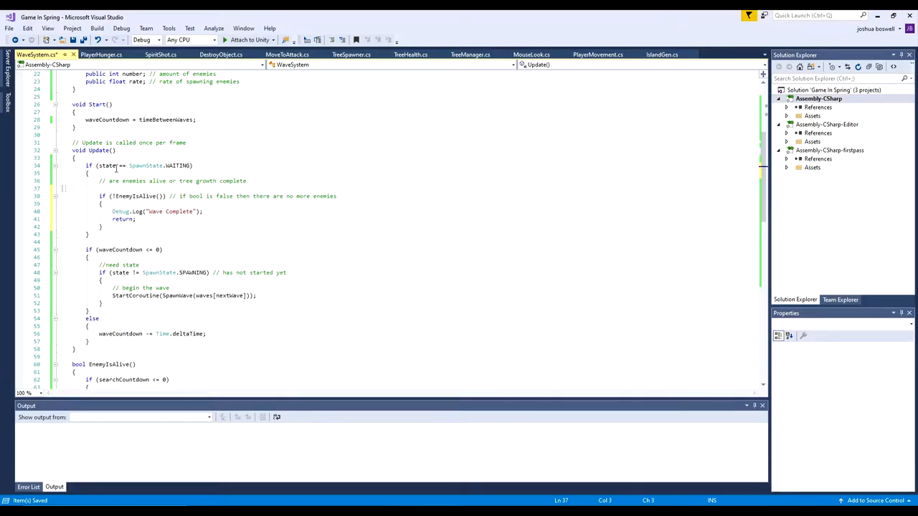
click(433, 38)
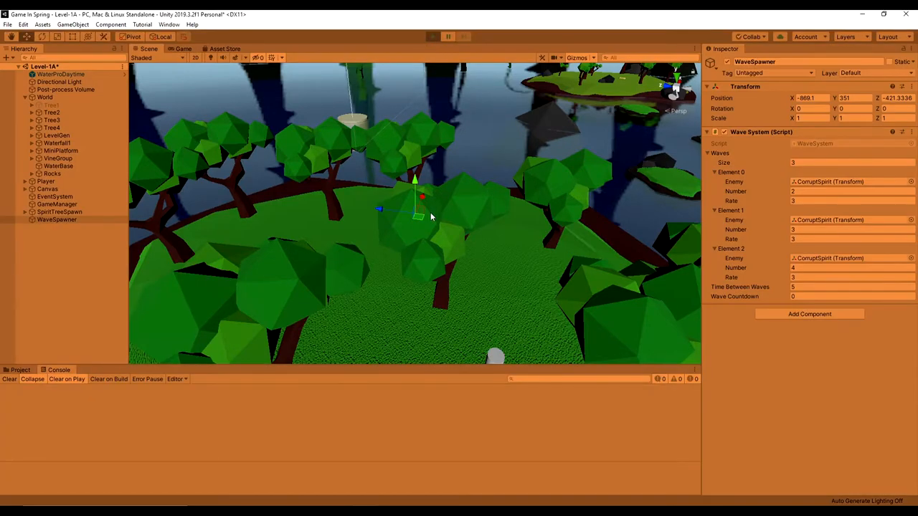
click(431, 38)
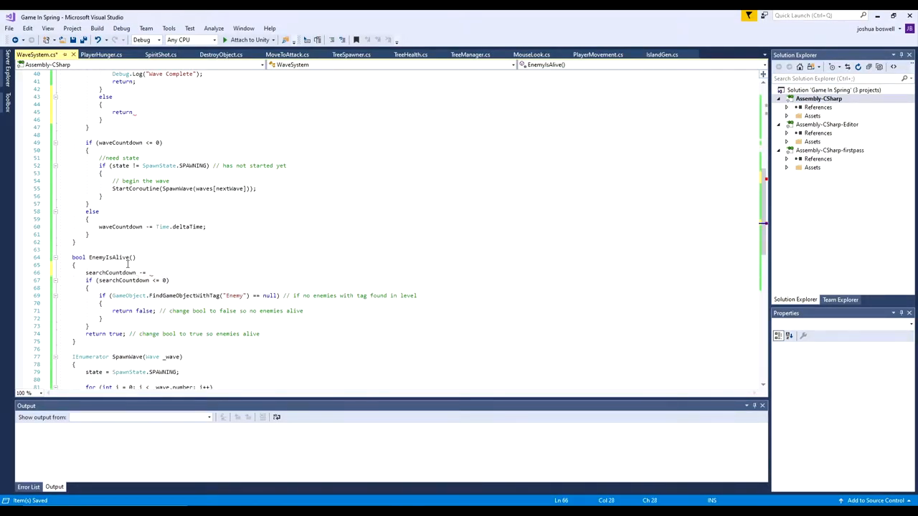
Step: Decrement searchCountdown by Time.deltaTime and add waveCompleted() advancing nextWave unless TreeStage is 5
text(Time.deltaTime;)
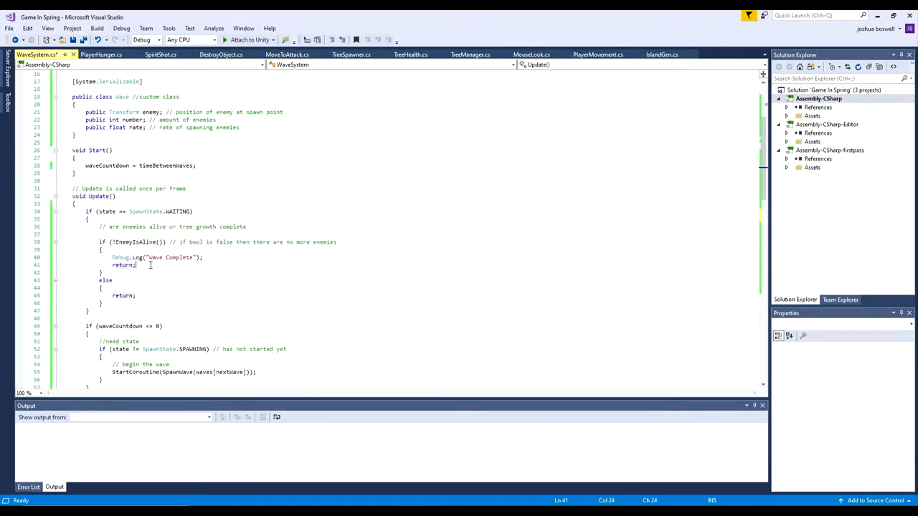
text(waveCompleted)
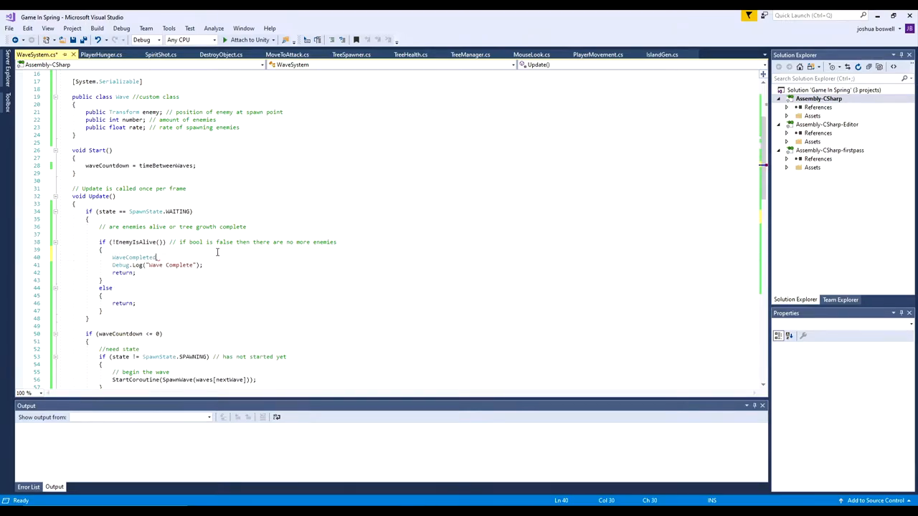
scroll(down, 3)
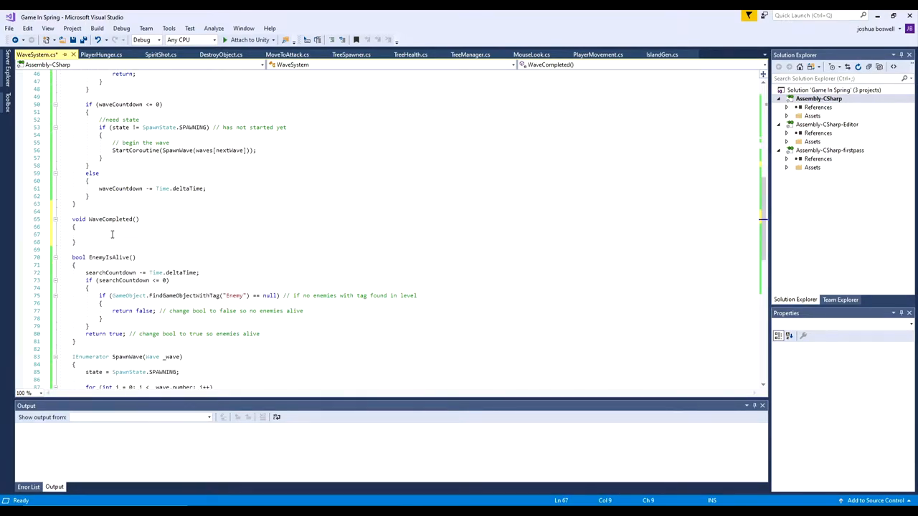
text(nextWave++;)
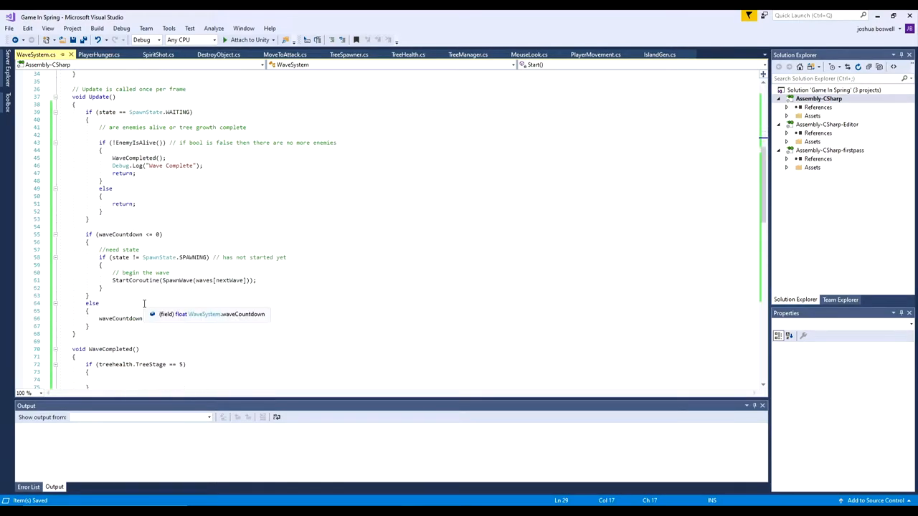
scroll(down, 3)
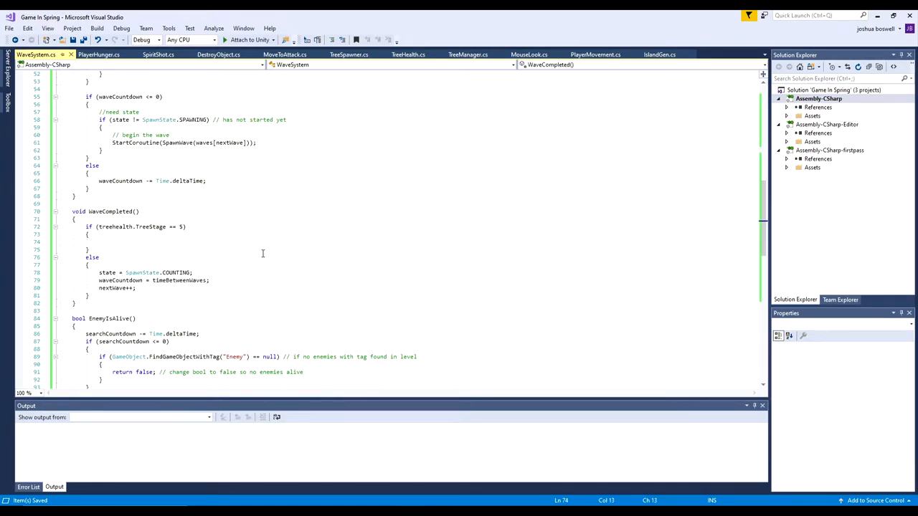
scroll(up, 3)
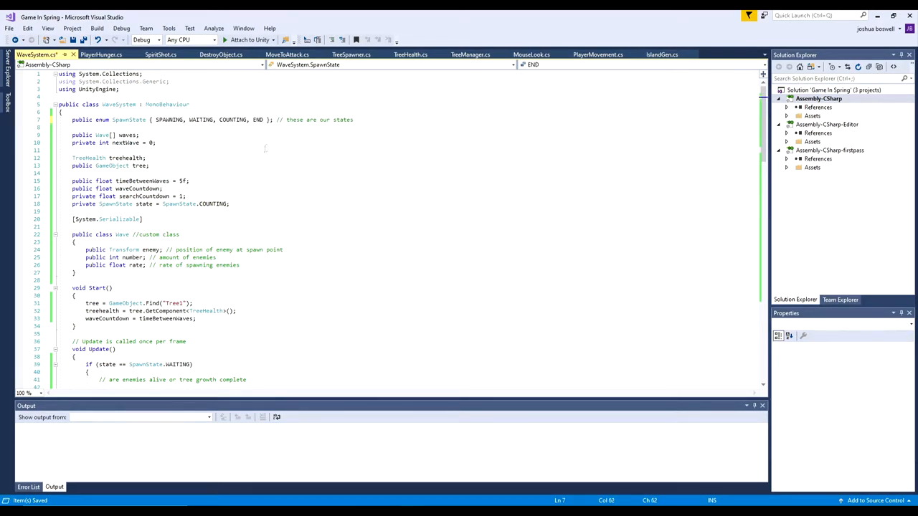
Step: Set state to SpawnState.END and spawner.SetActive(false) in waveCompleted's stage-5 branch, activating the spawner in Start
scroll(down, 3)
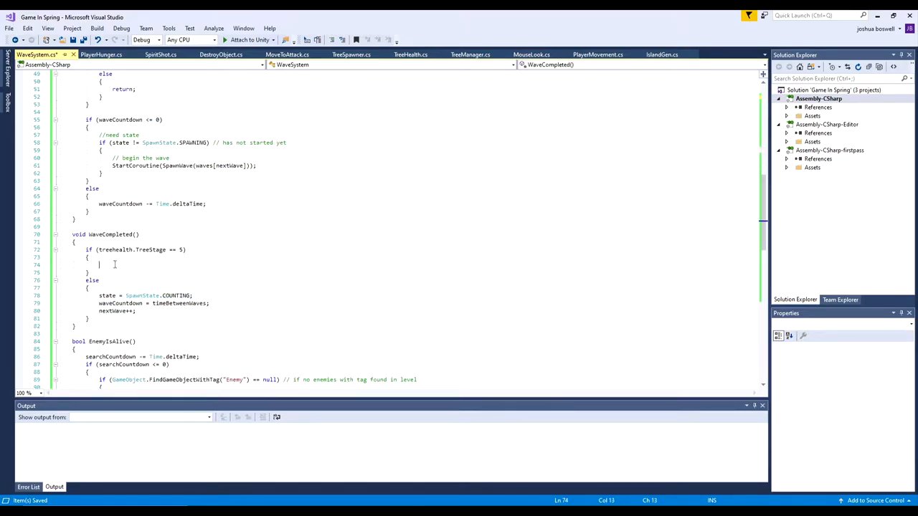
text(state = SpawnState.END;)
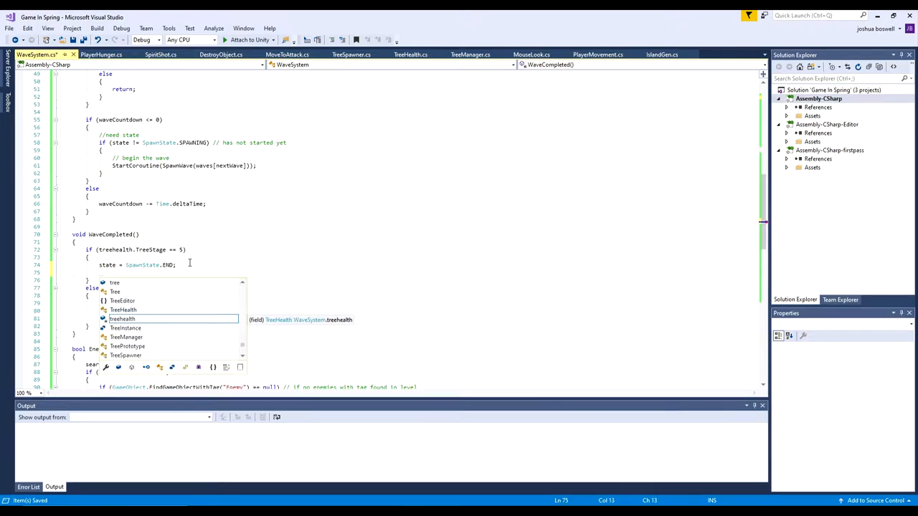
text(spa)
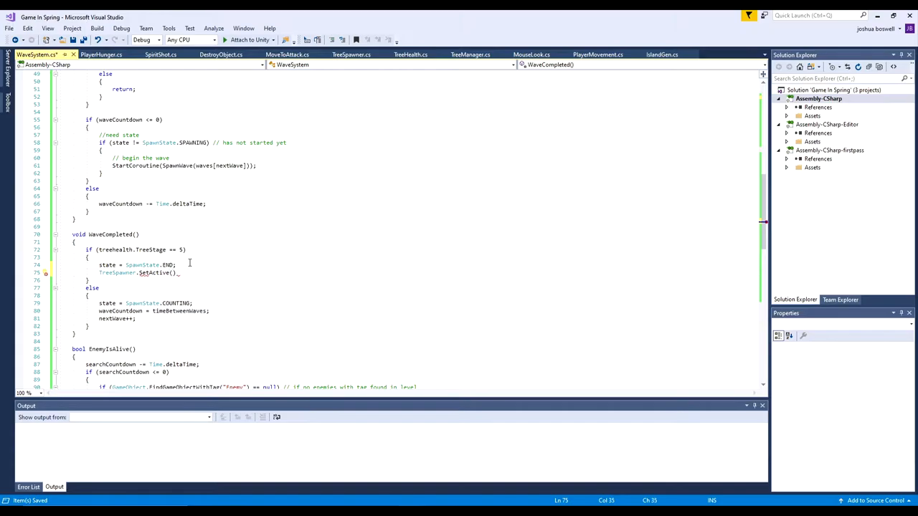
text(spawner.SetActive(false);)
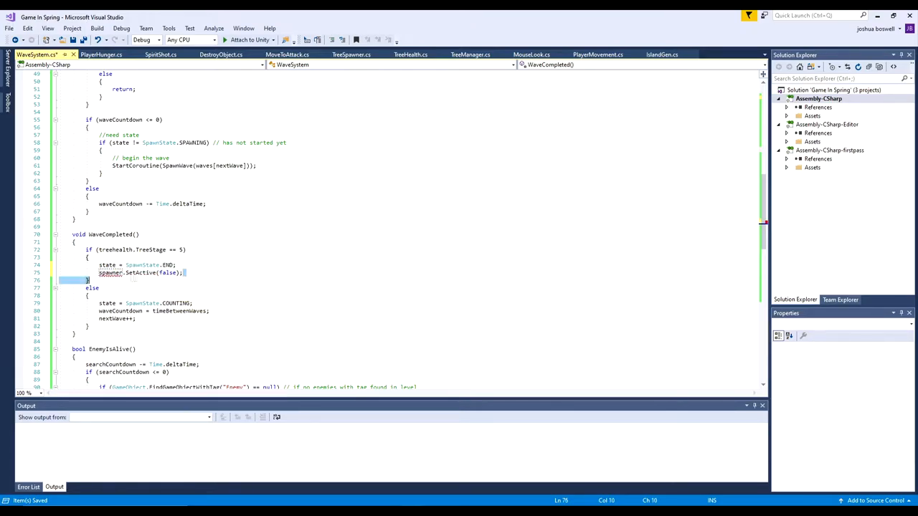
scroll(up, 3)
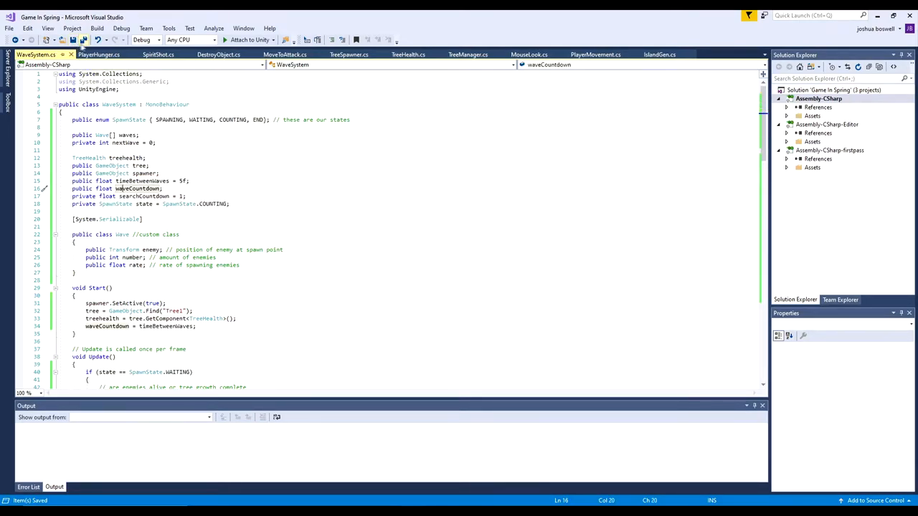
Step: Add if (nextWave + 1 > waves.Length - 1) resetting nextWave to 0 with comments, and save
scroll(down, 3)
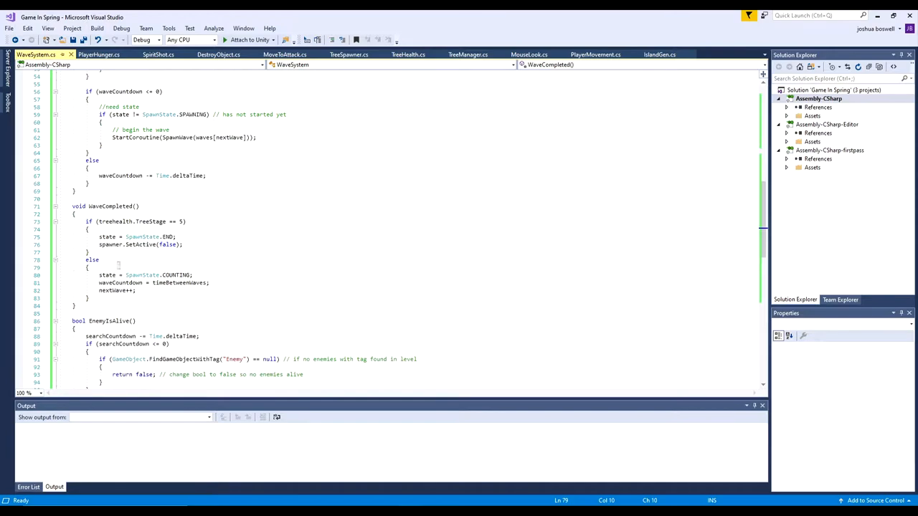
key(Enter)
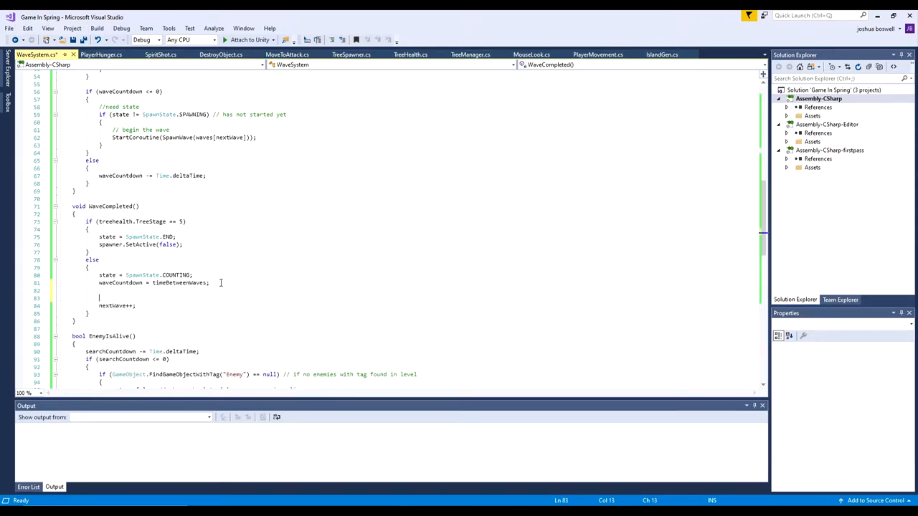
text(if(nextWave)
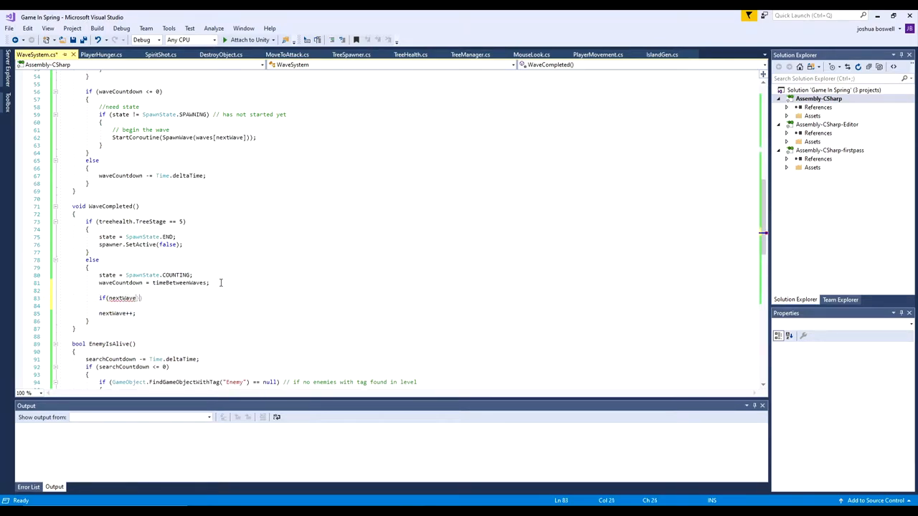
text(+ 1 > waves.Length - 1)
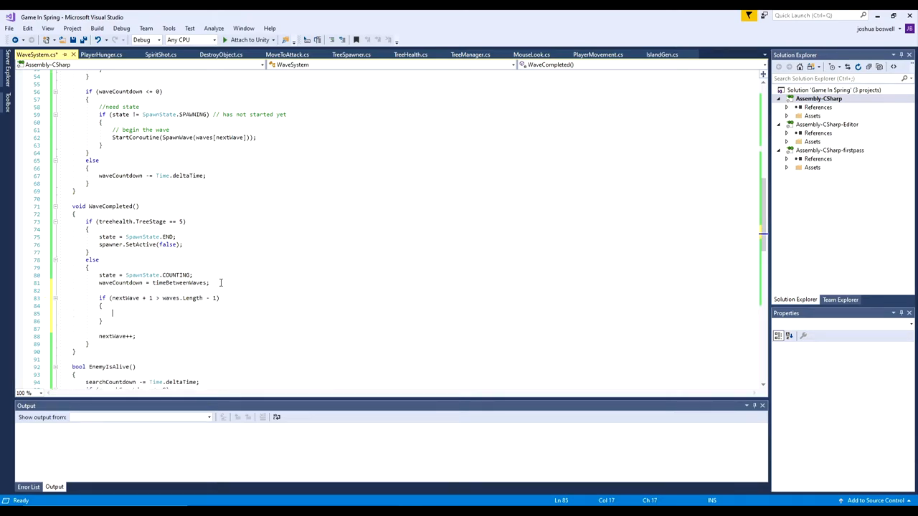
text(//stop error)
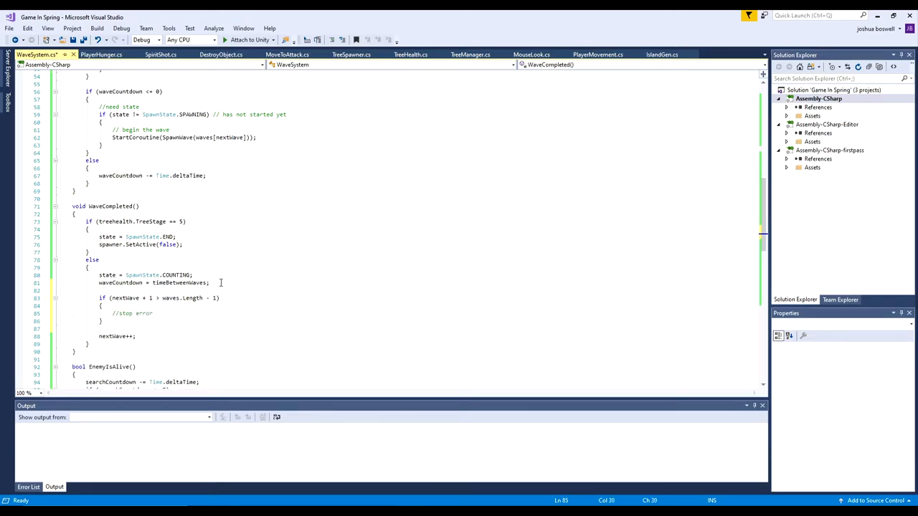
text(when run out of waves)
text(nextWave)
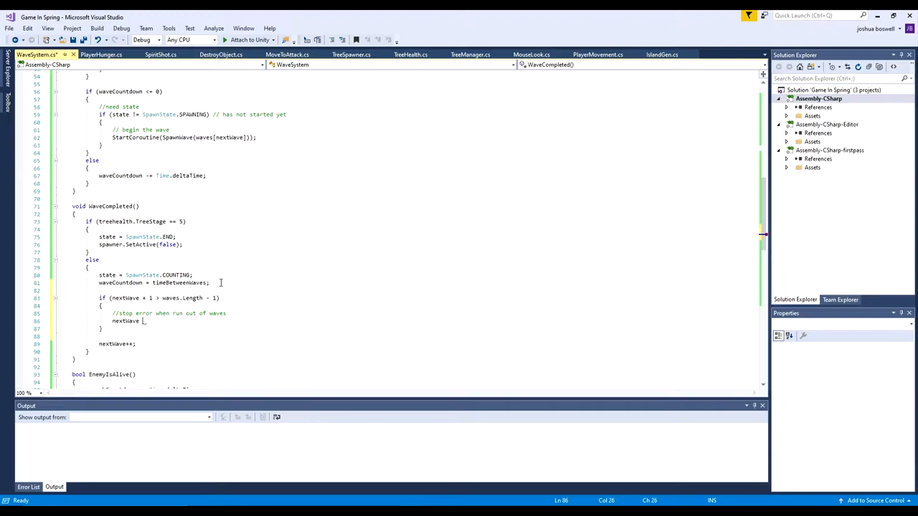
text(= 0;)
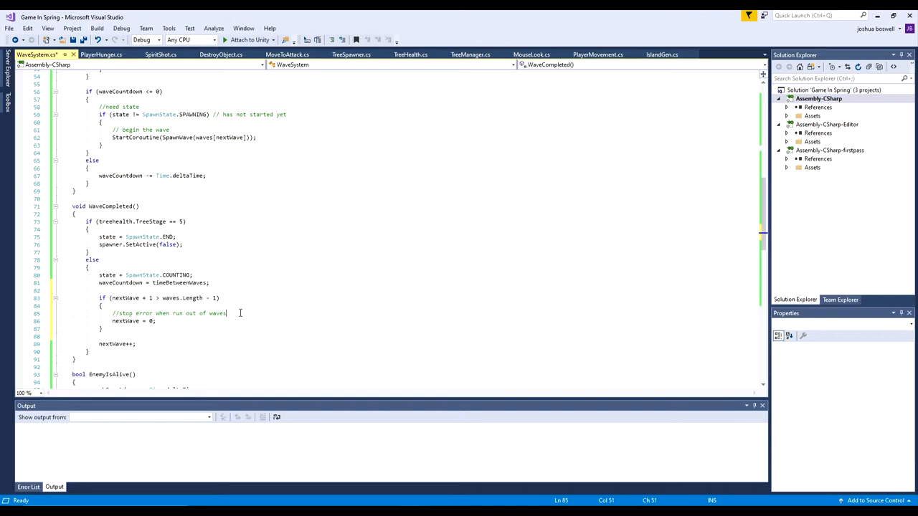
text(as)
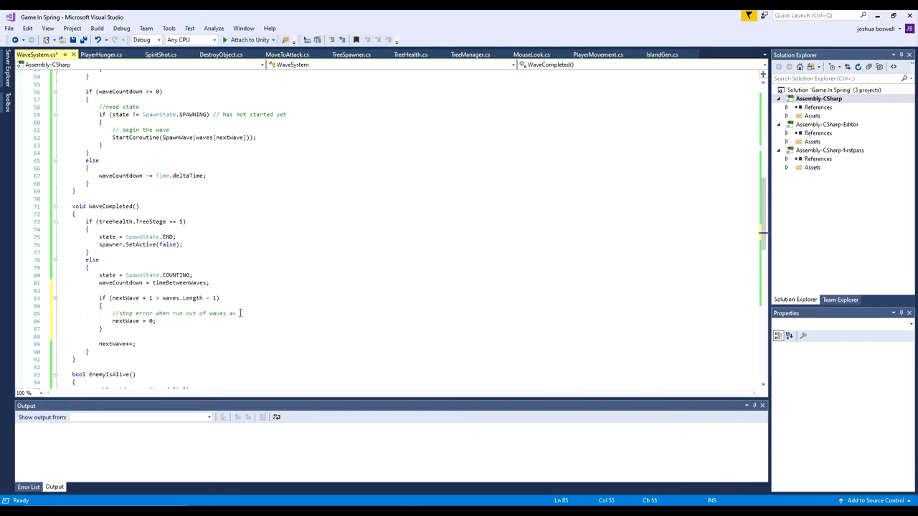
text(there are none left to comple)
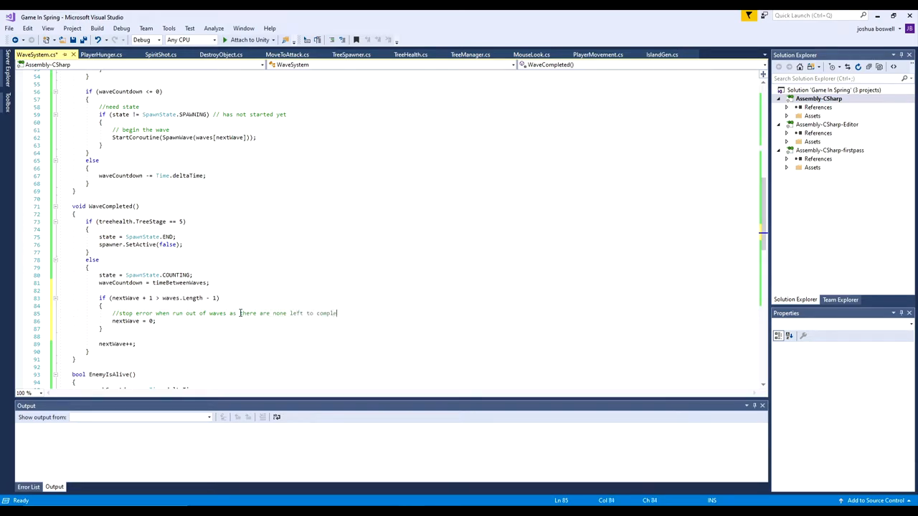
key(ctrl+s)
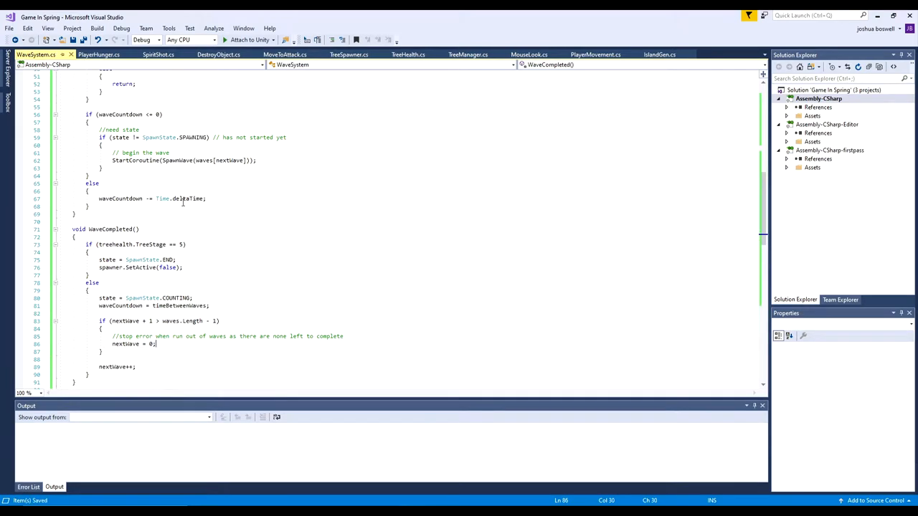
Step: Comment the stage-5 branch noting the spawner is turned off and disabled
scroll(up, 3)
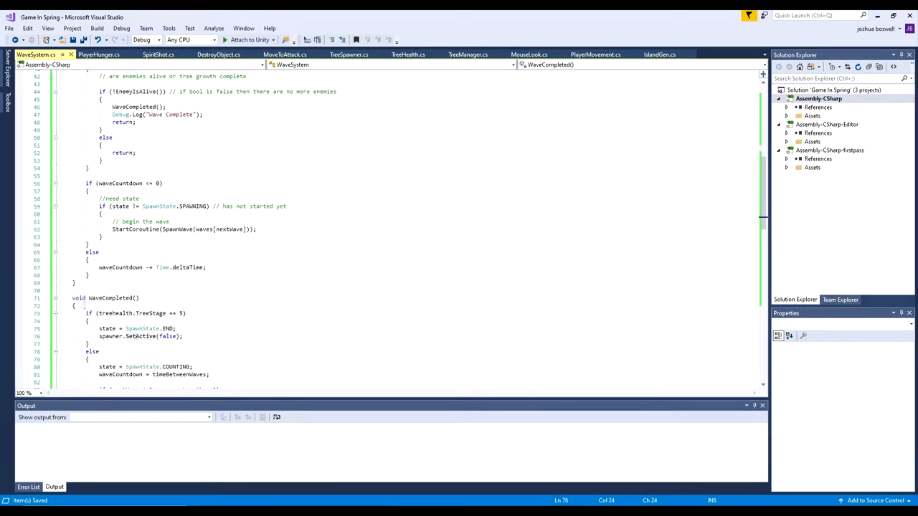
scroll(down, 3)
text(WaveCompleted();)
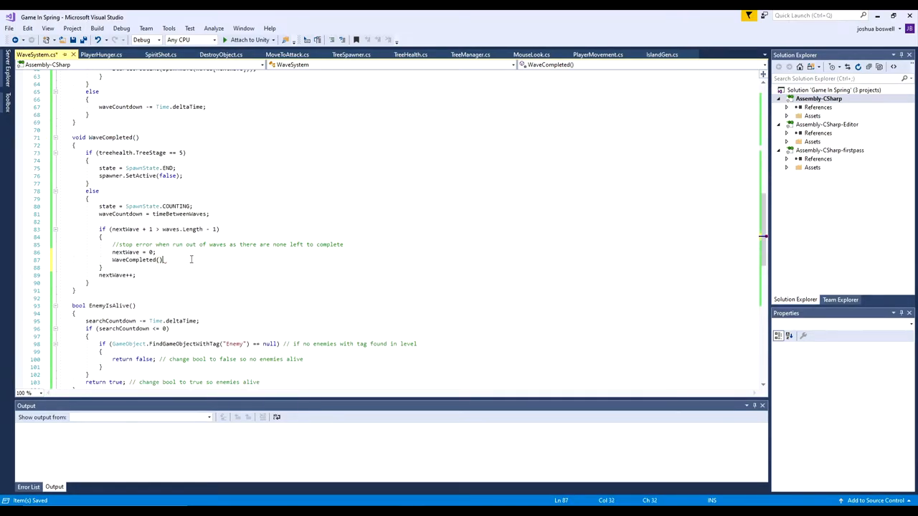
text(// turn spawner c)
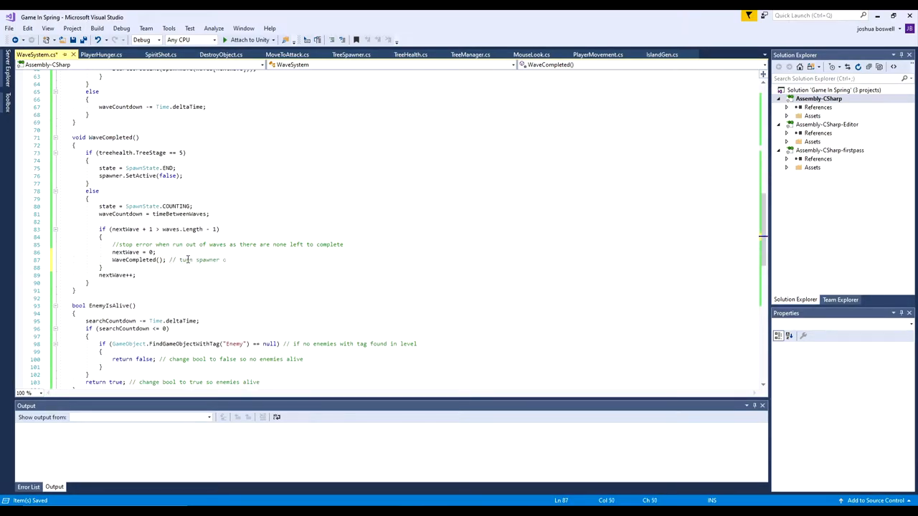
text(no)
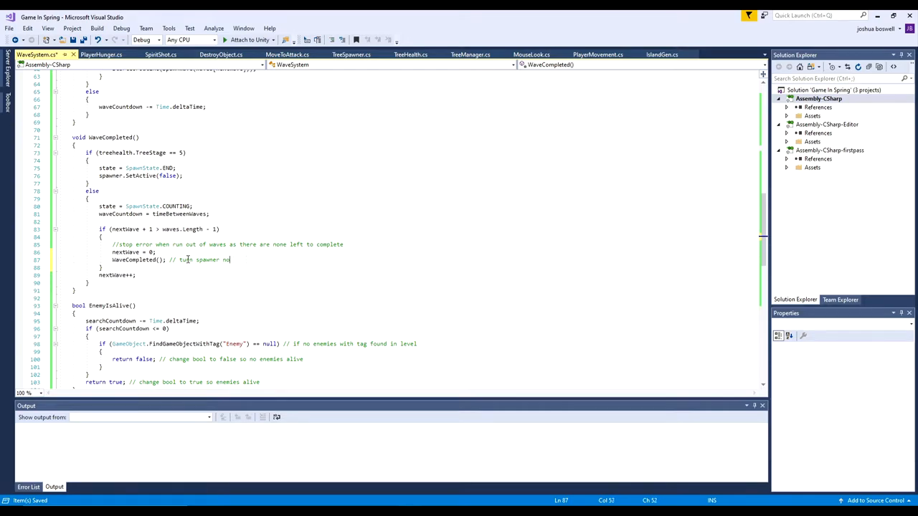
text(disabled and state is END)
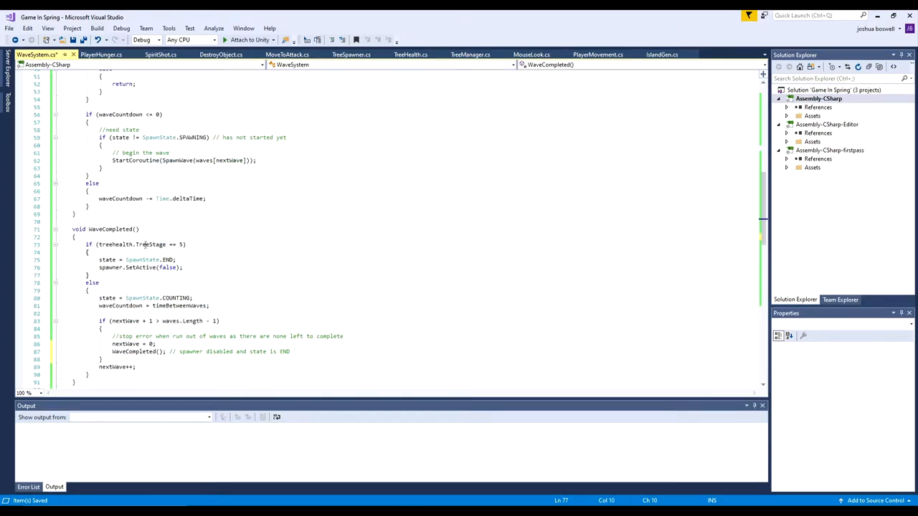
scroll(down, 3)
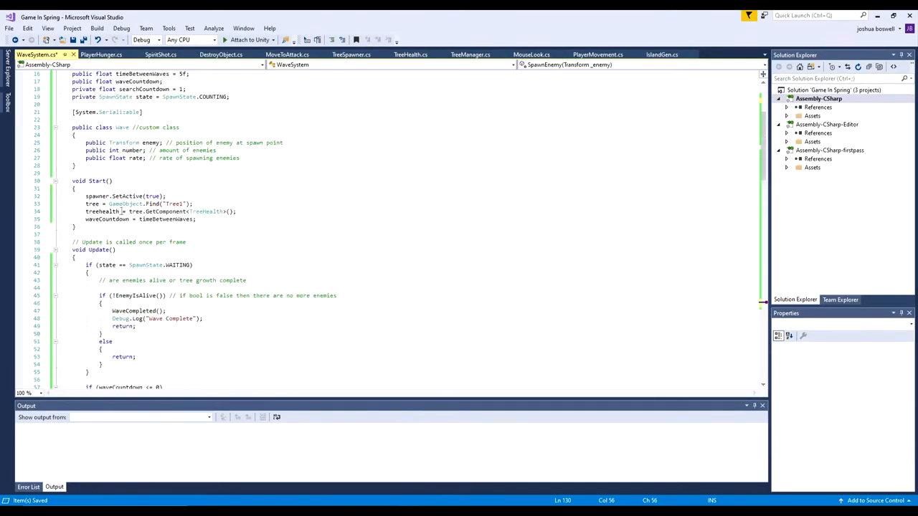
Step: Rename the chosen spawn point variable _spawner to _sp for the Instantiate call
scroll(up, 3)
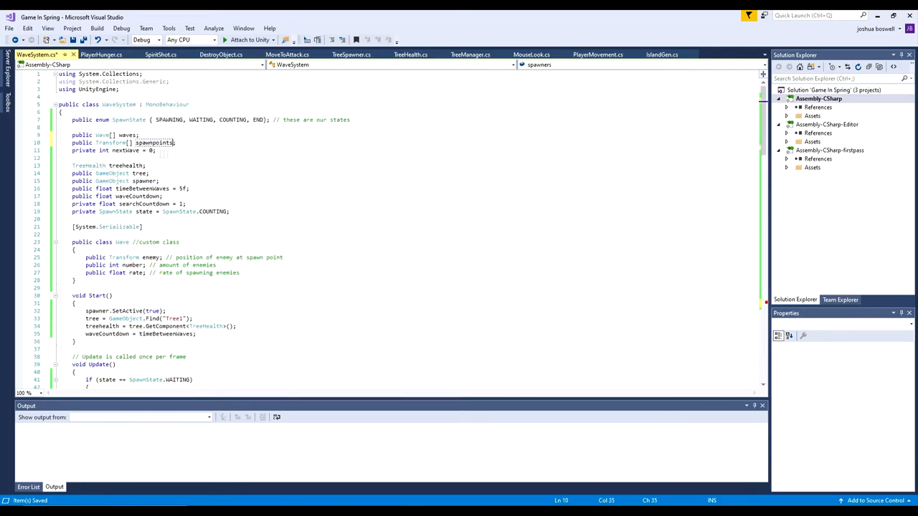
scroll(down, 3)
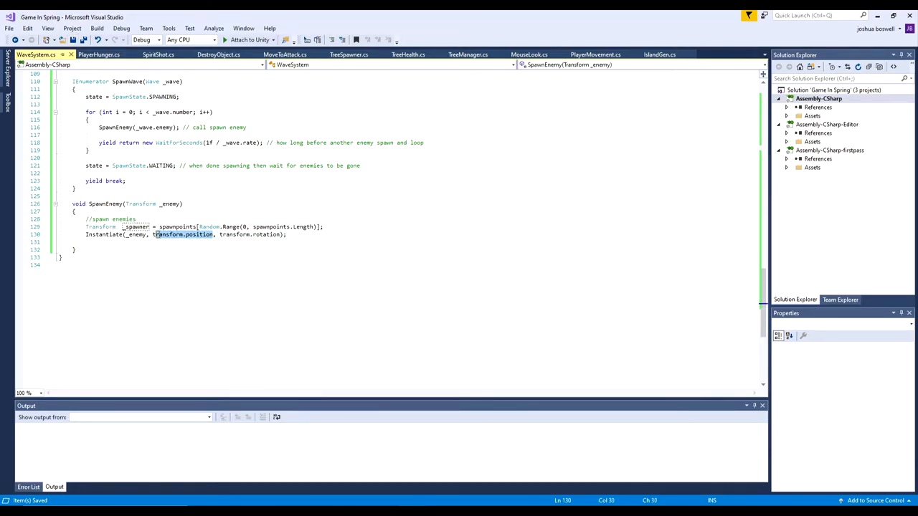
text(_spawner)
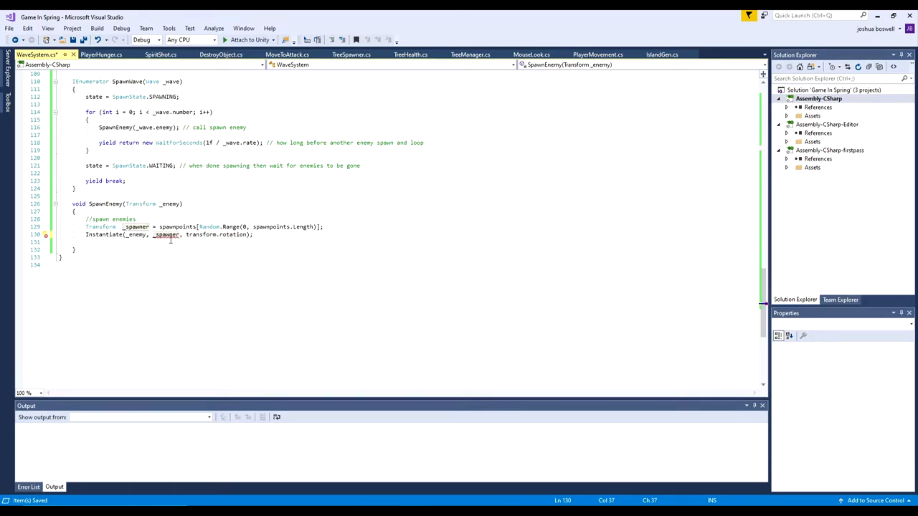
double_click(137, 227)
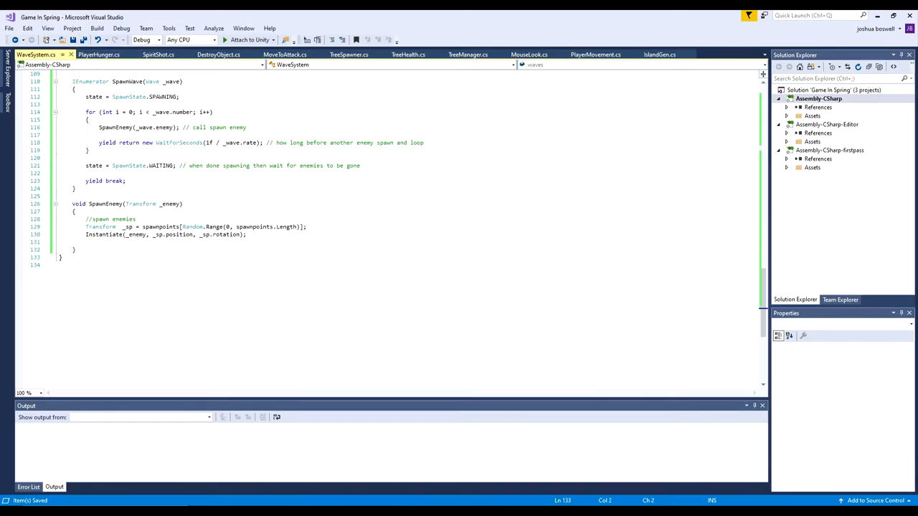
Step: Try an if (spawnpoints.Length == 0) Debug.Log check in SpawnEnemy, then remove it
text(if ()
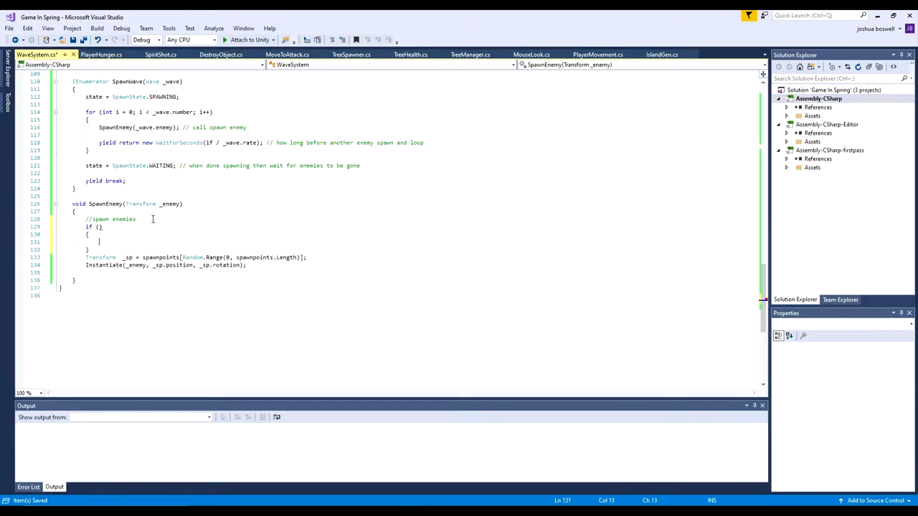
text(spawnpoints)
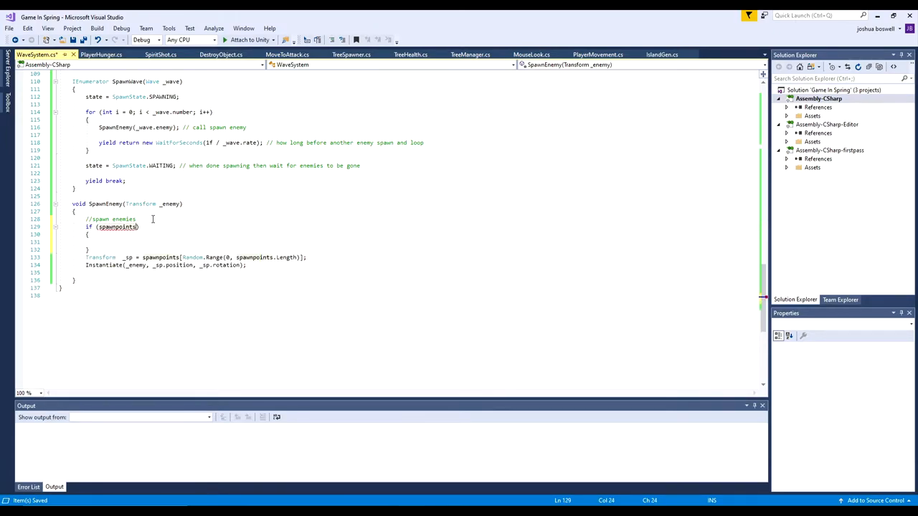
text(.Length == 0)
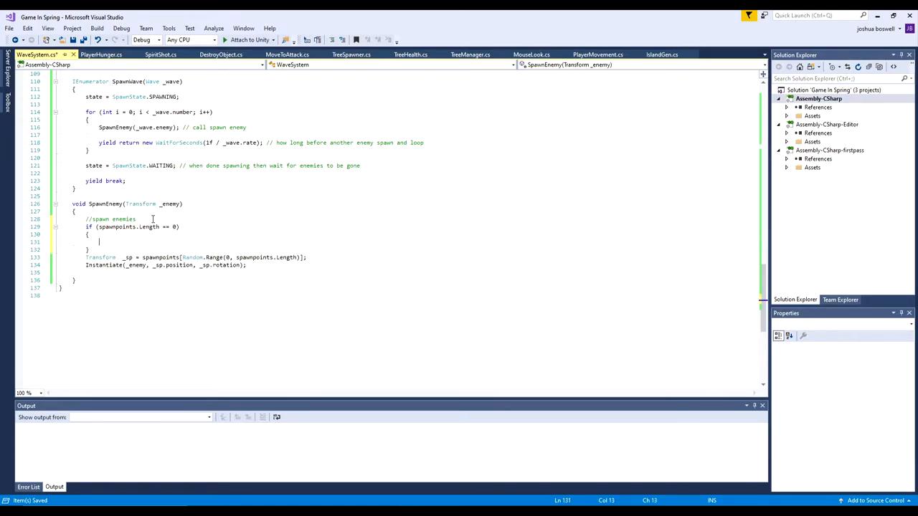
text(Debug.Log())
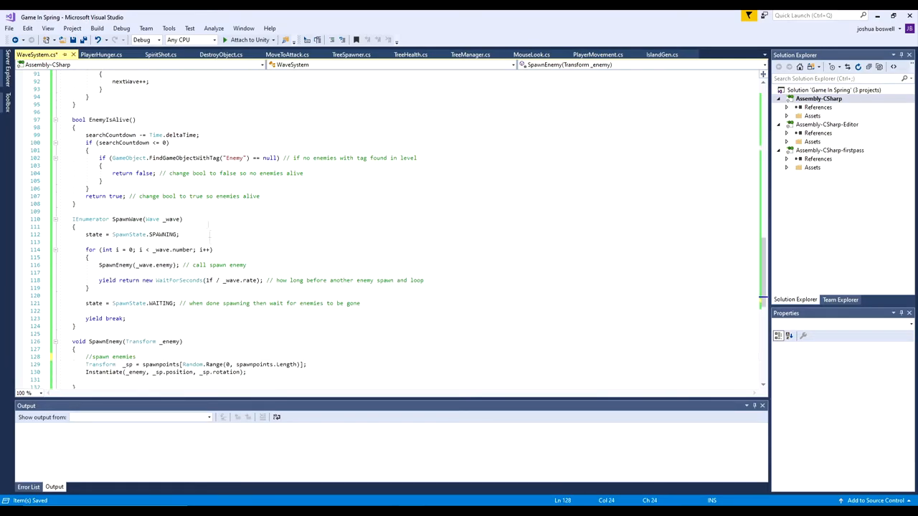
scroll(up, 3)
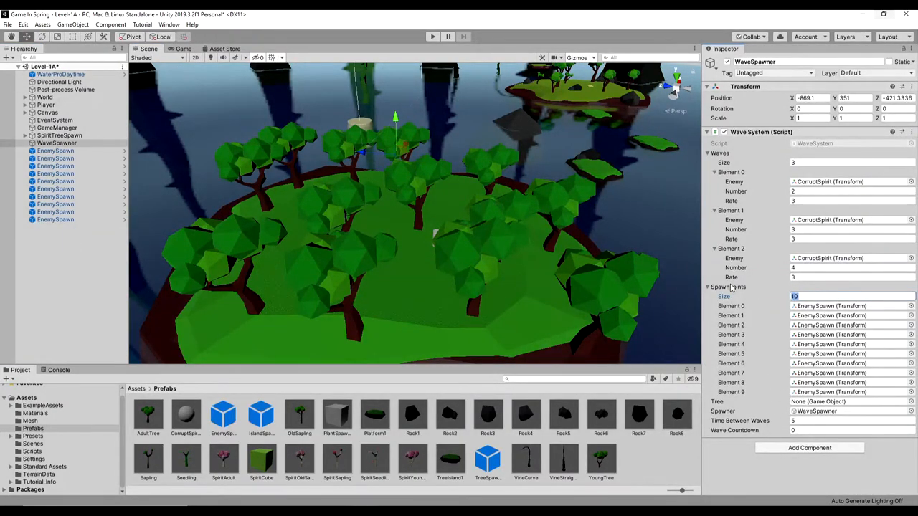
Step: Return to the Unity editor to assign the WaveSpawner's ten EnemySpawn points
click(433, 37)
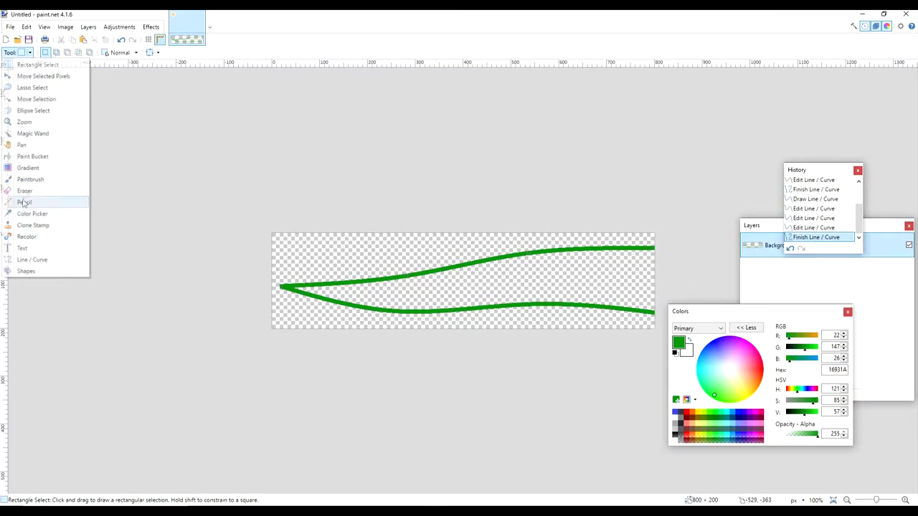
Step: Paint triangular thorns along both green vine lines with a wider Paintbrush
click(30, 180)
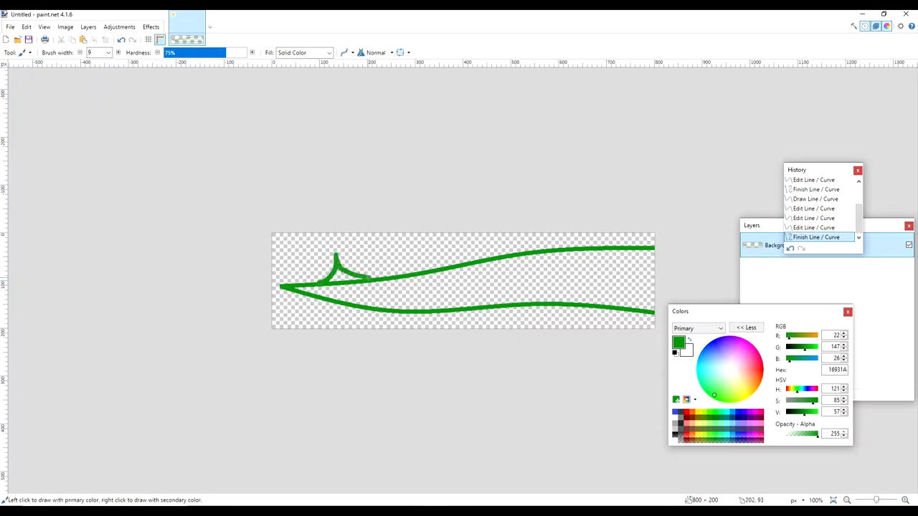
click(108, 52)
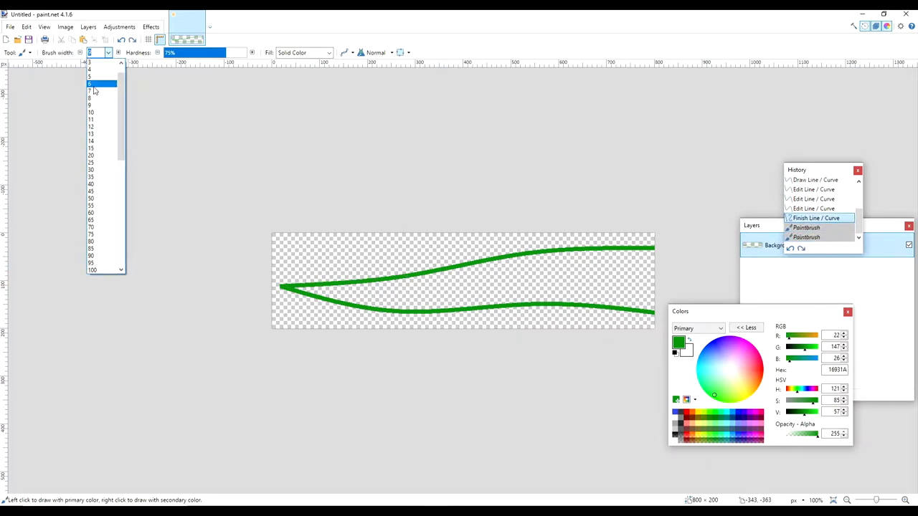
click(90, 83)
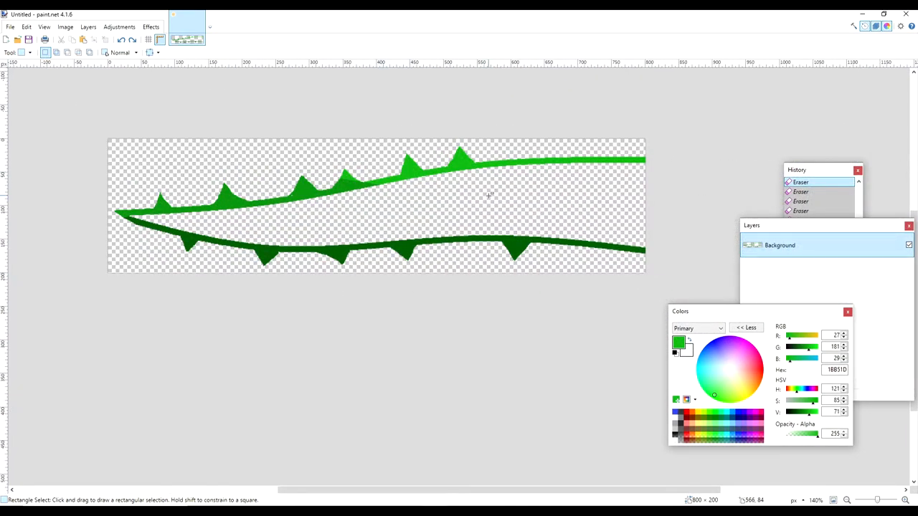
click(14, 52)
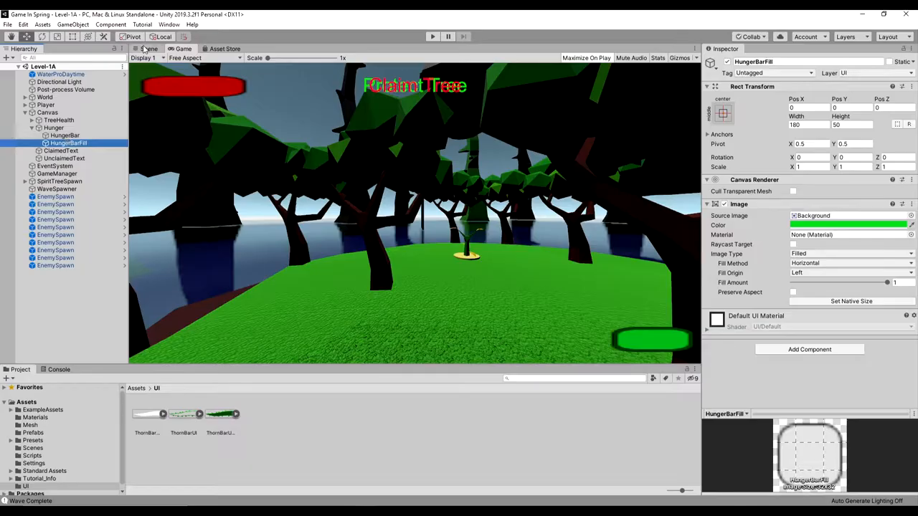
Step: Size HungerBarFill's Rect Transform to Width 150, Height 40, then play the scene
click(53, 127)
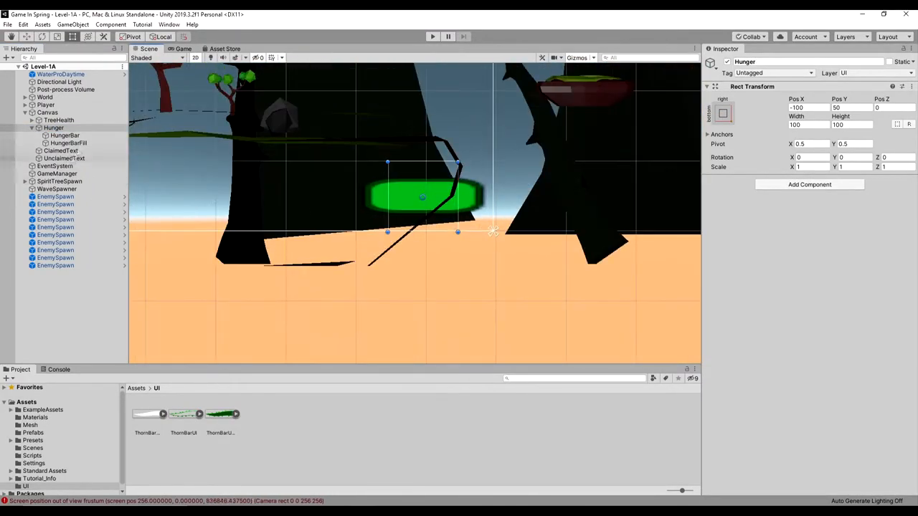
click(69, 144)
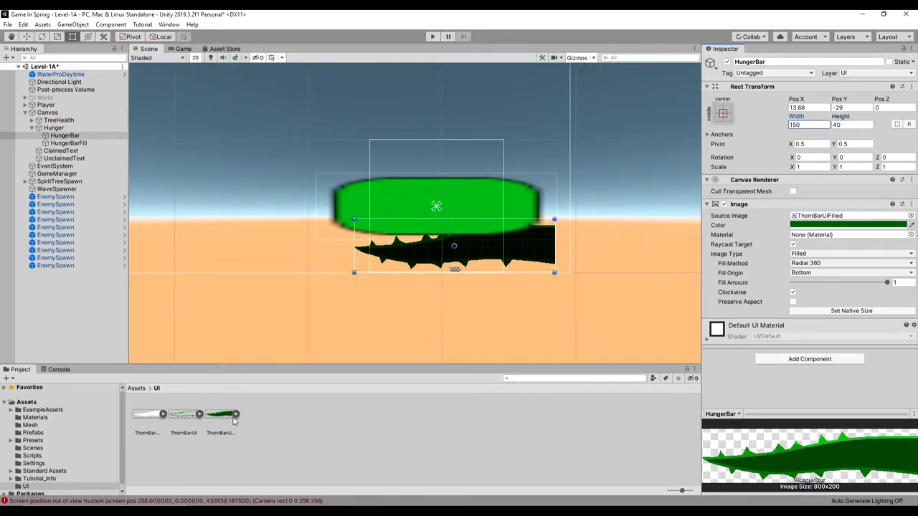
click(68, 143)
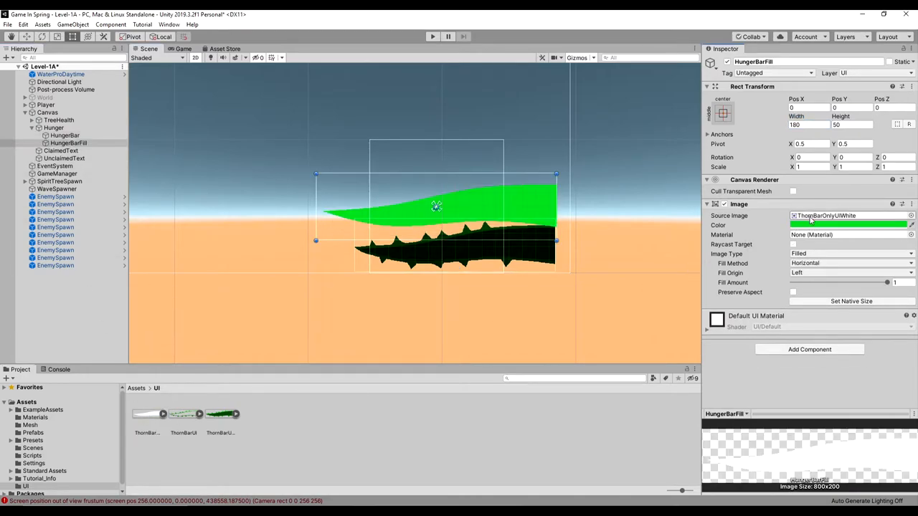
triple_click(853, 123)
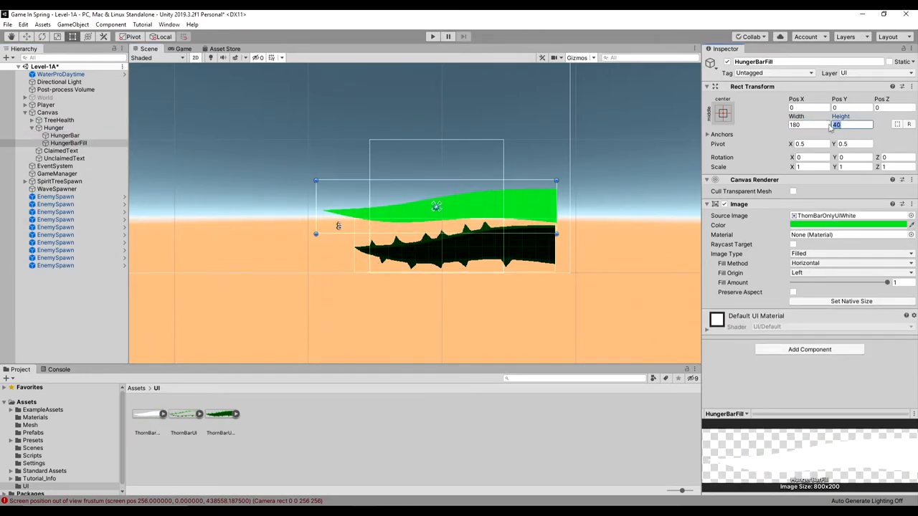
text(150)
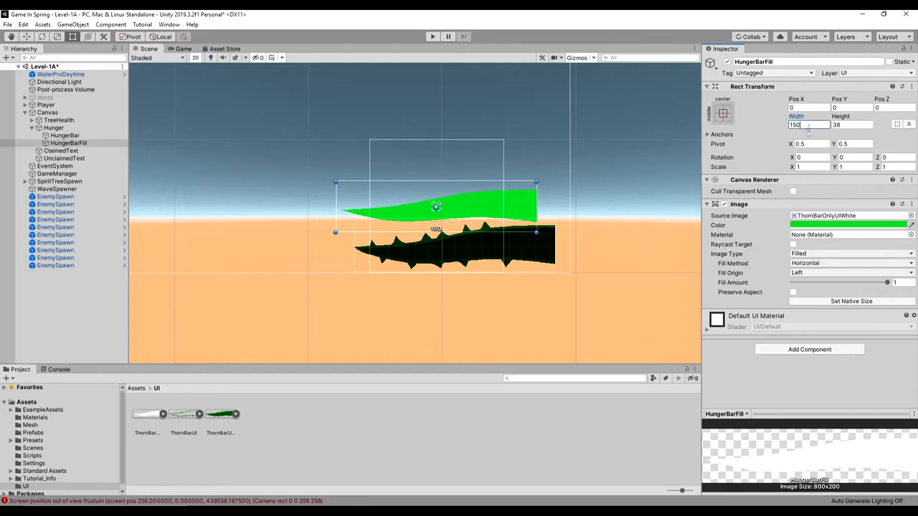
click(912, 86)
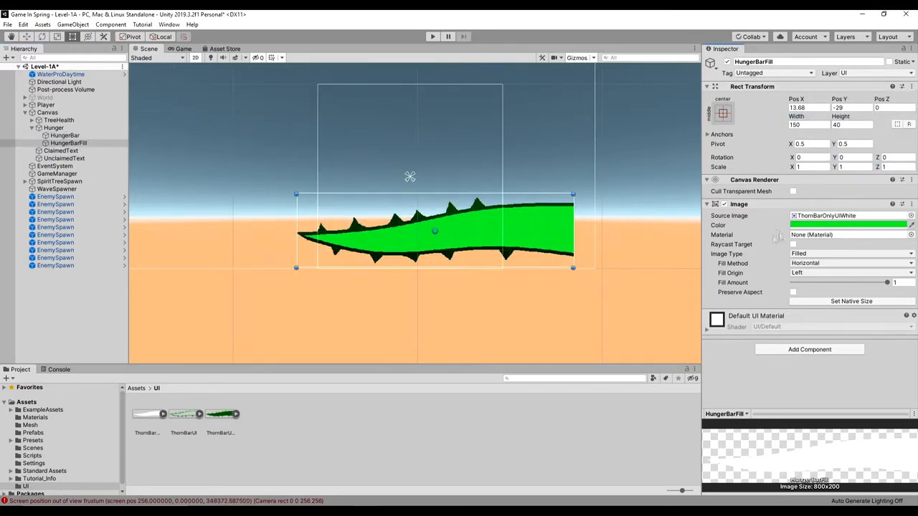
click(433, 37)
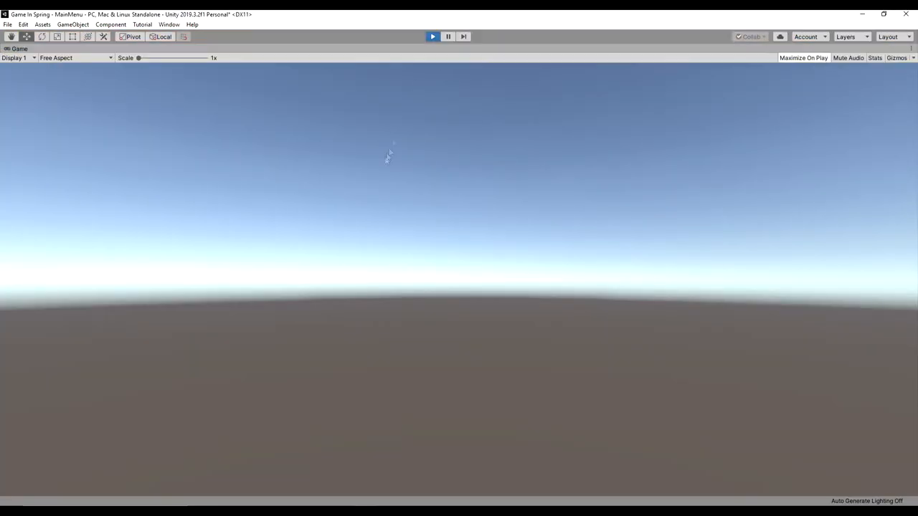
Step: Stop the game and set the new label under TreeHealth to read 'Tree'
click(433, 38)
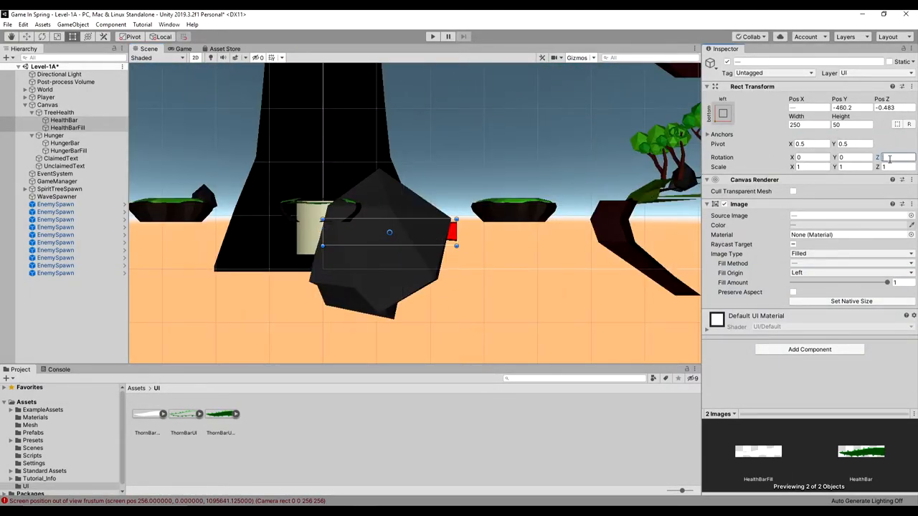
click(58, 134)
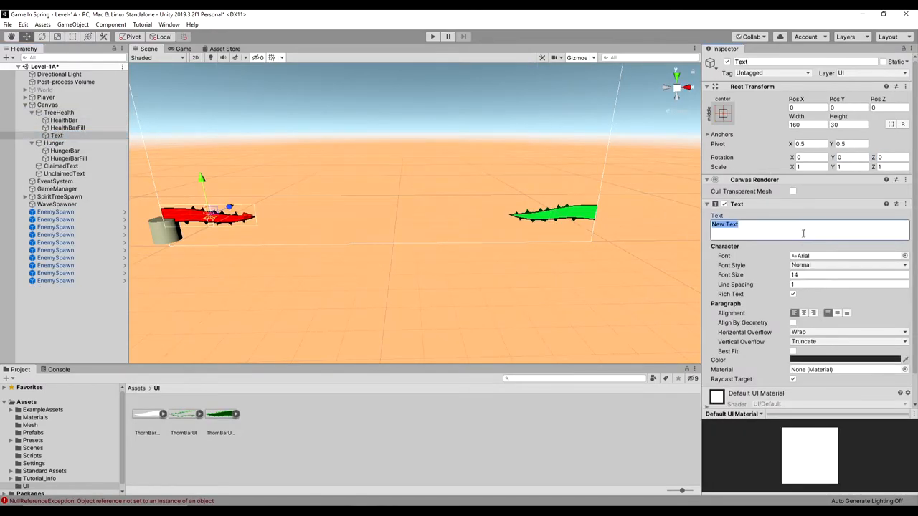
text(Tree Ene)
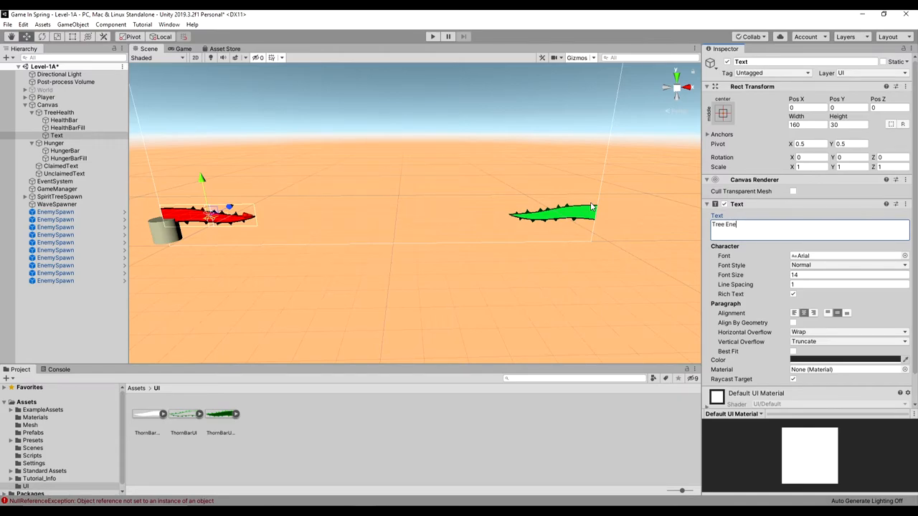
key(BackSpace)
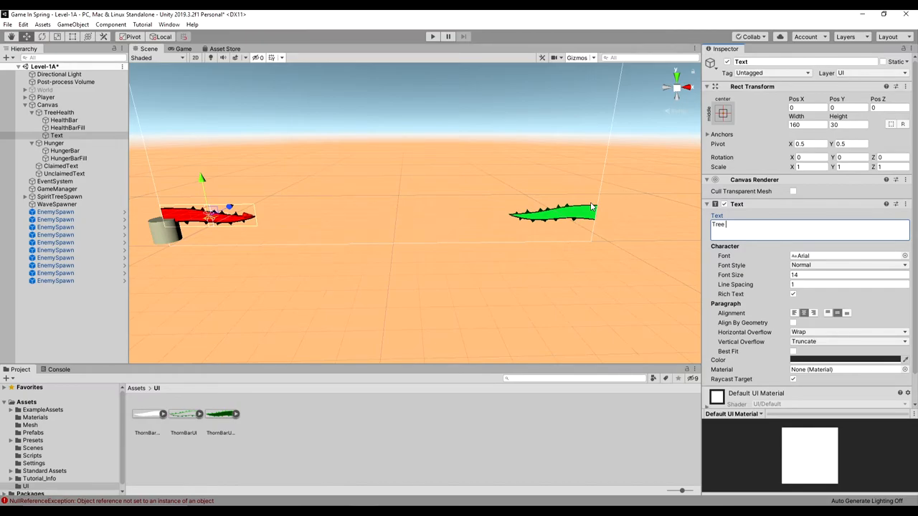
click(432, 37)
text(ro)
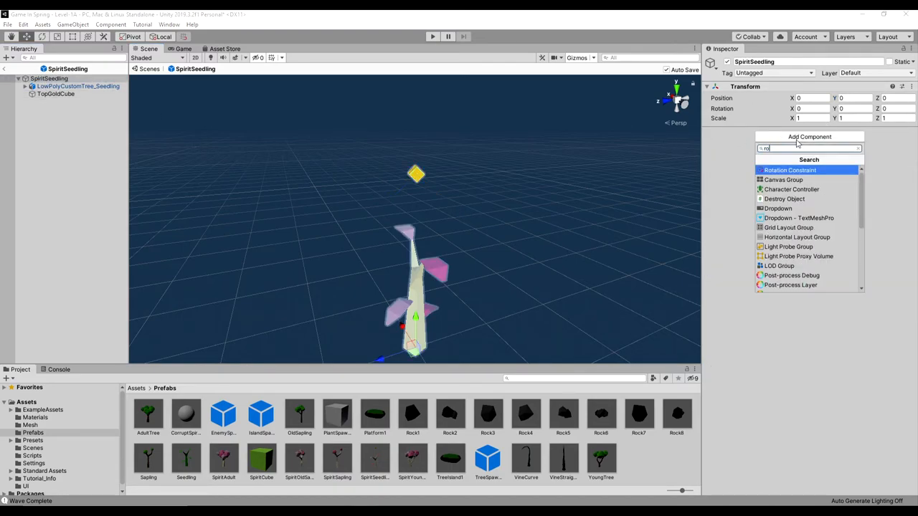
Step: Attach Random Rotation with a 360 maximum to SpiritSeedling and run the game
click(788, 170)
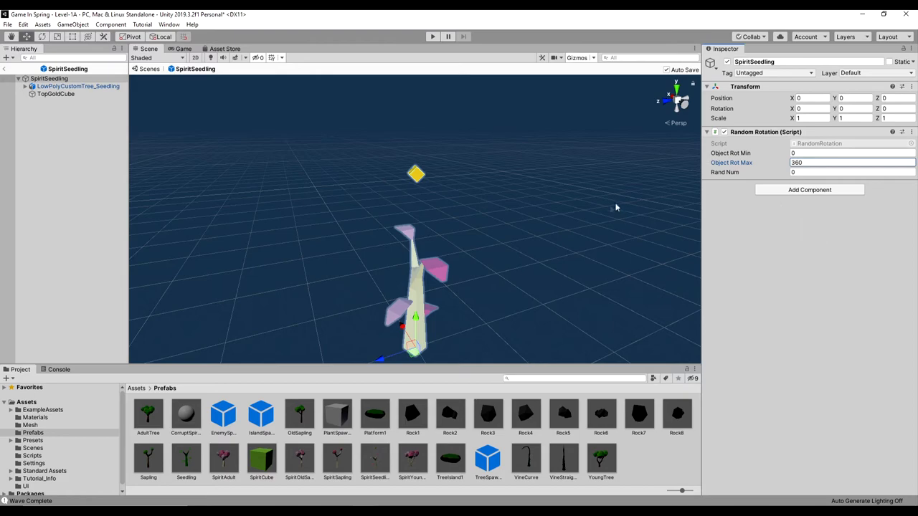
click(56, 94)
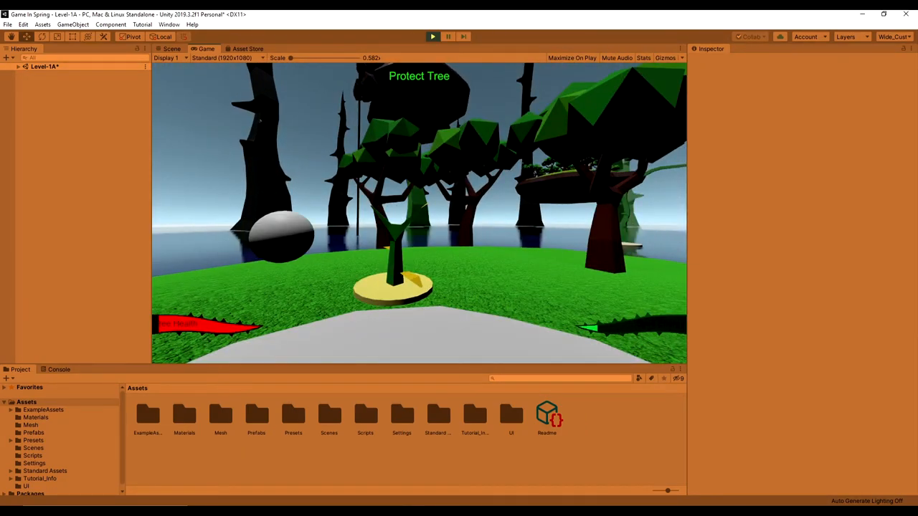
click(431, 38)
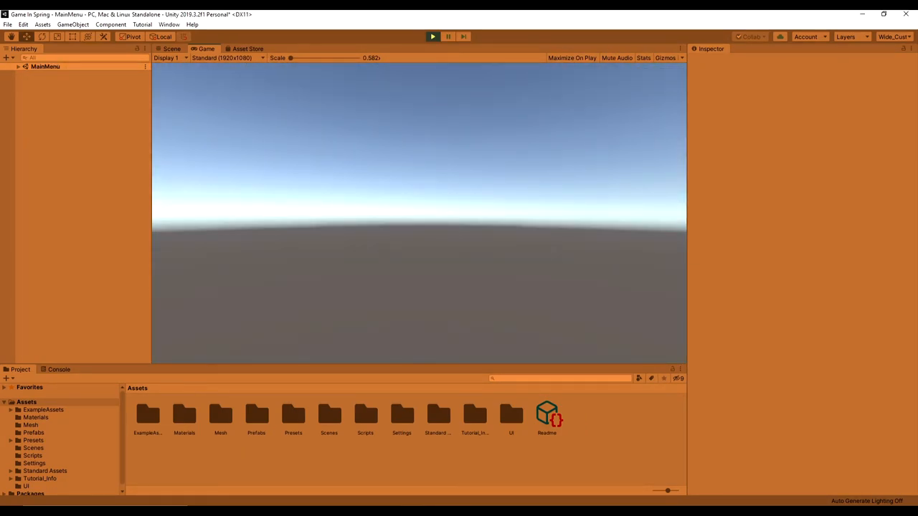